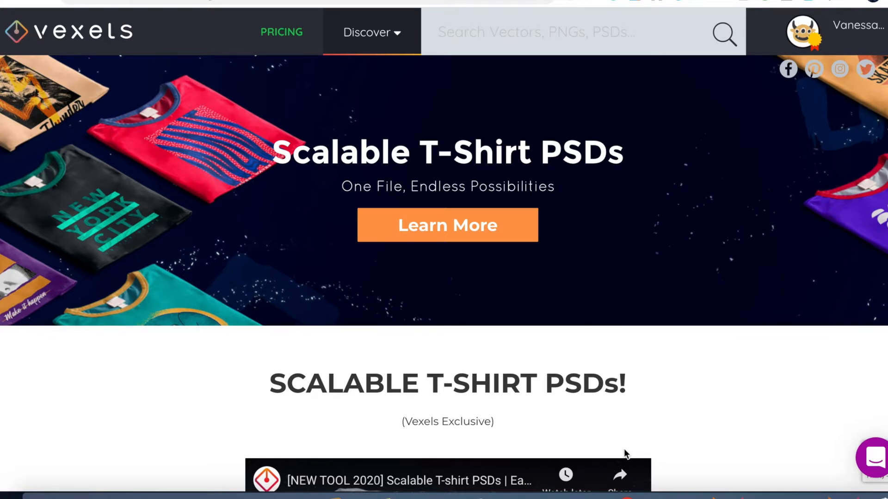
{"action": "mouse_move", "coordinate": [423, 89]}
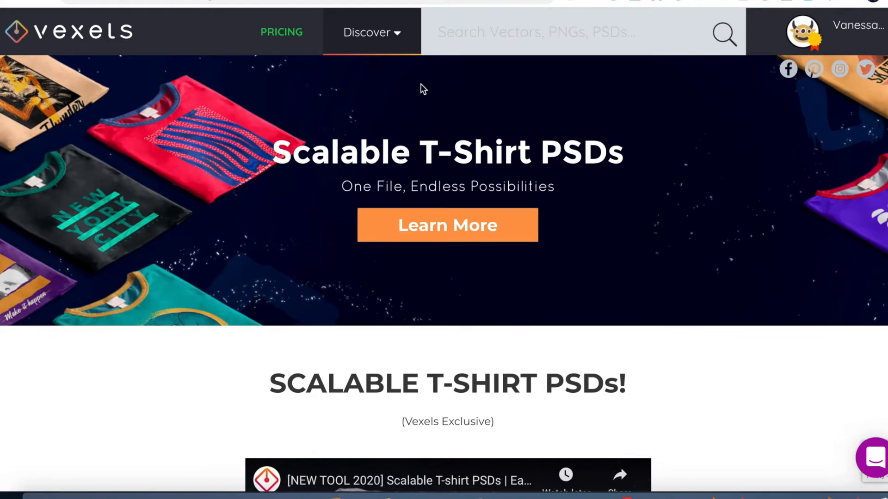
{"action": "mouse_move", "coordinate": [395, 36]}
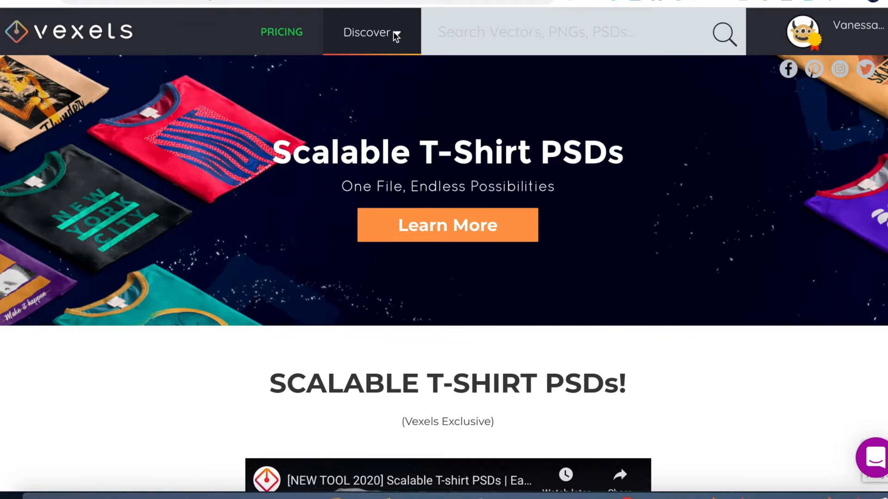
Step: Browse the 't-shirt-template' results far down the list, past the strobe text effect PSD
{"action": "left_click", "coordinate": [367, 31]}
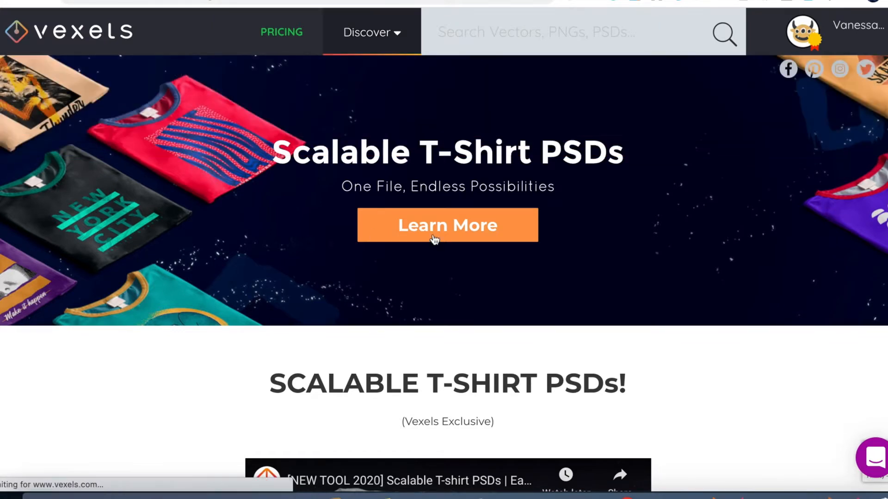
{"action": "mouse_move", "coordinate": [182, 395]}
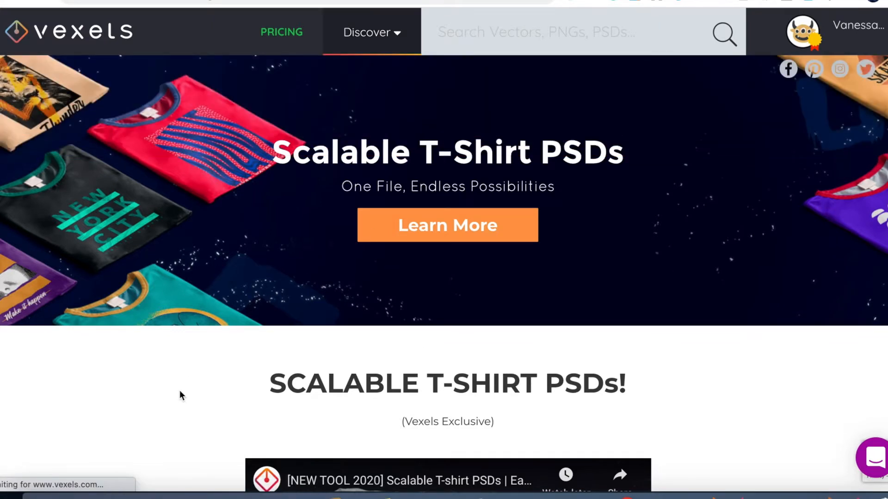
{"action": "scroll", "scroll_direction": "down", "scroll_amount": 3}
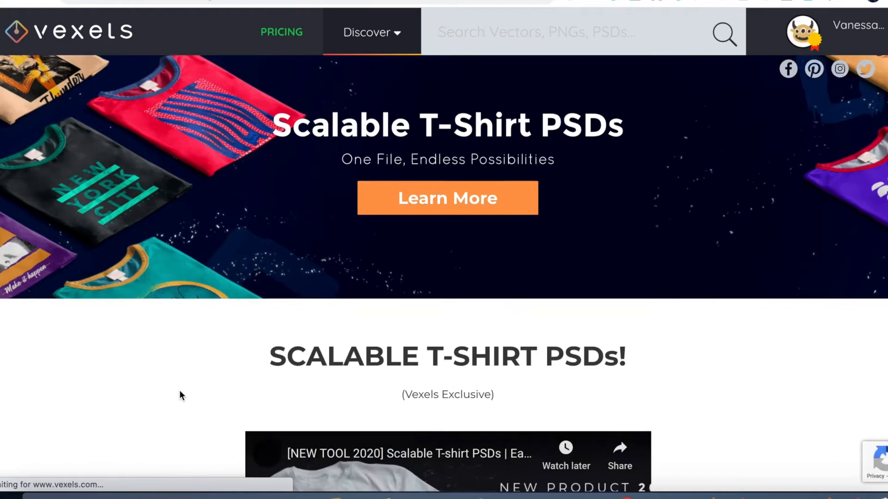
{"action": "scroll", "scroll_direction": "down", "scroll_amount": 3}
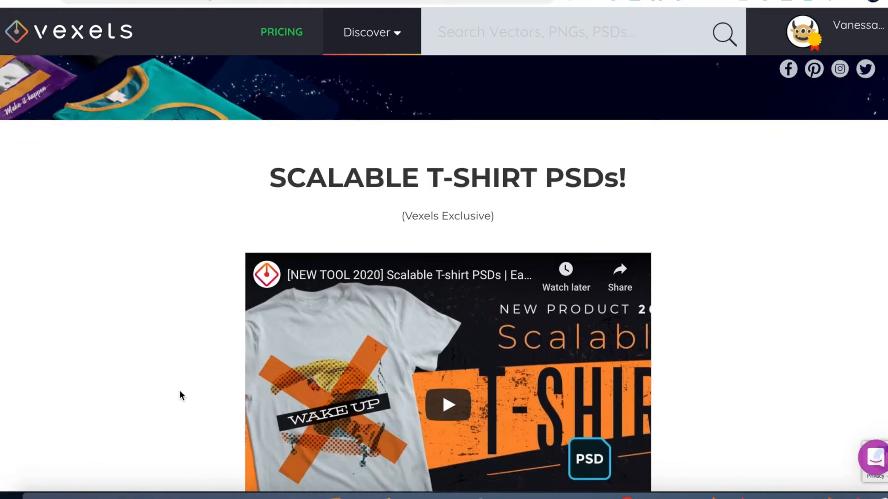
{"action": "scroll", "scroll_direction": "down", "scroll_amount": 3}
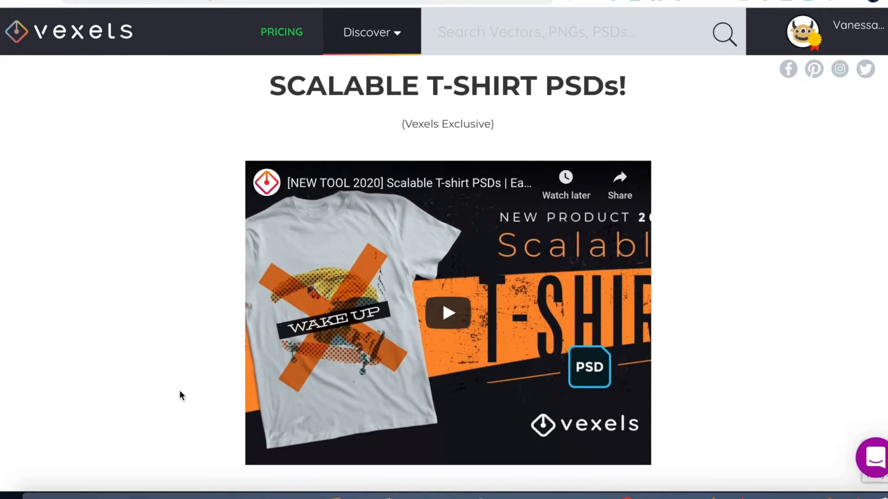
{"action": "scroll", "scroll_direction": "down", "scroll_amount": 3}
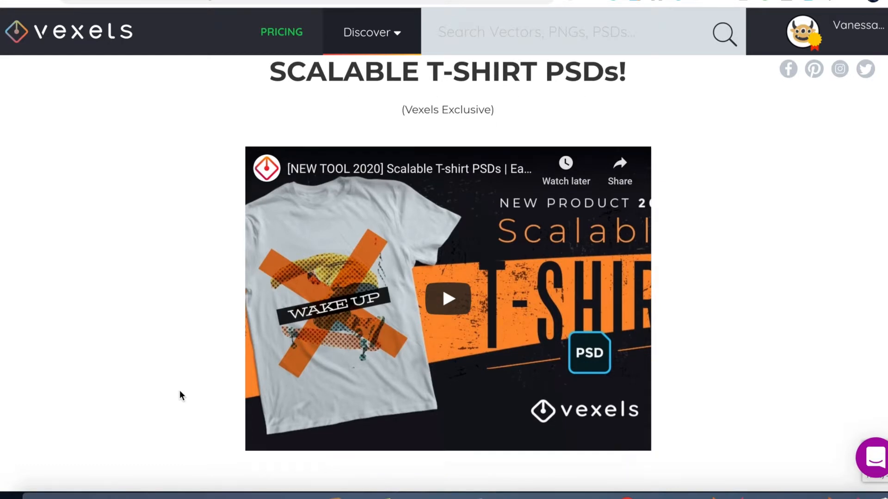
{"action": "scroll", "scroll_direction": "down", "scroll_amount": 3}
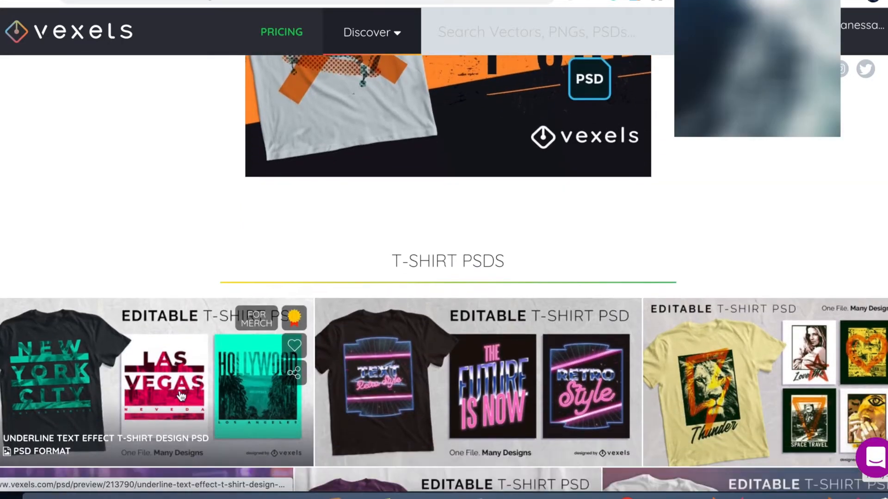
{"action": "scroll", "scroll_direction": "down", "scroll_amount": 3}
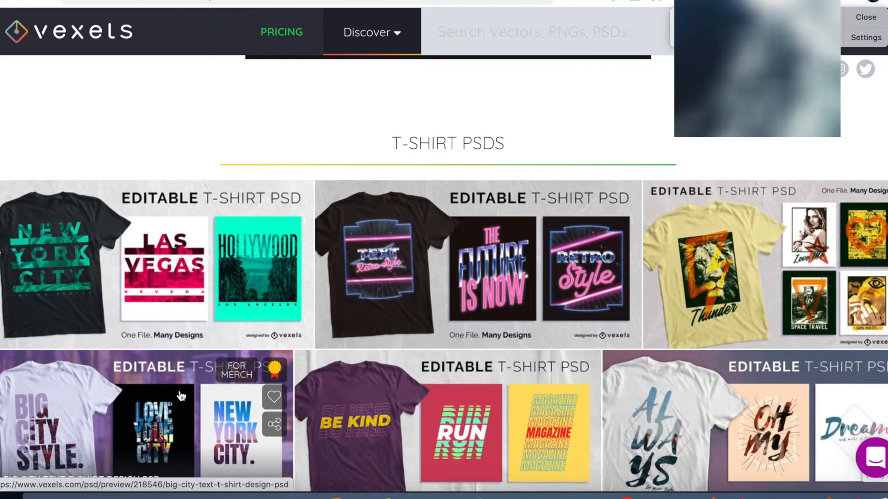
{"action": "scroll", "scroll_direction": "down", "scroll_amount": 3}
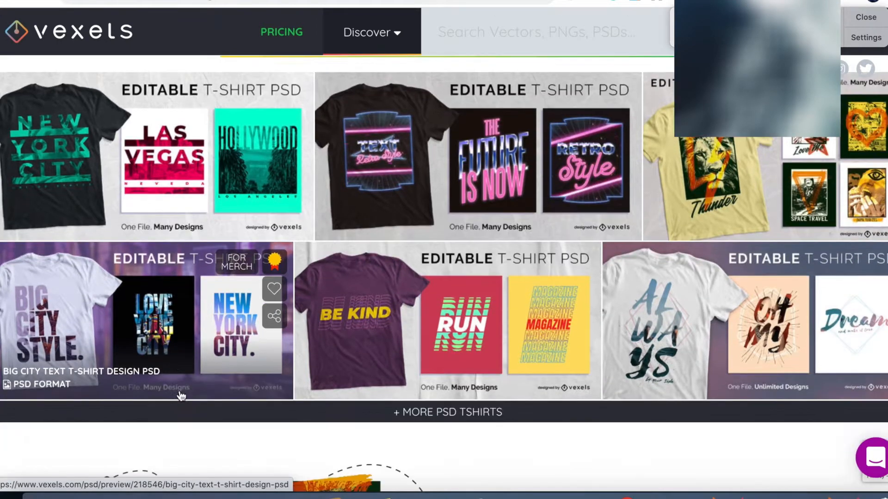
{"action": "scroll", "scroll_direction": "down", "scroll_amount": 3}
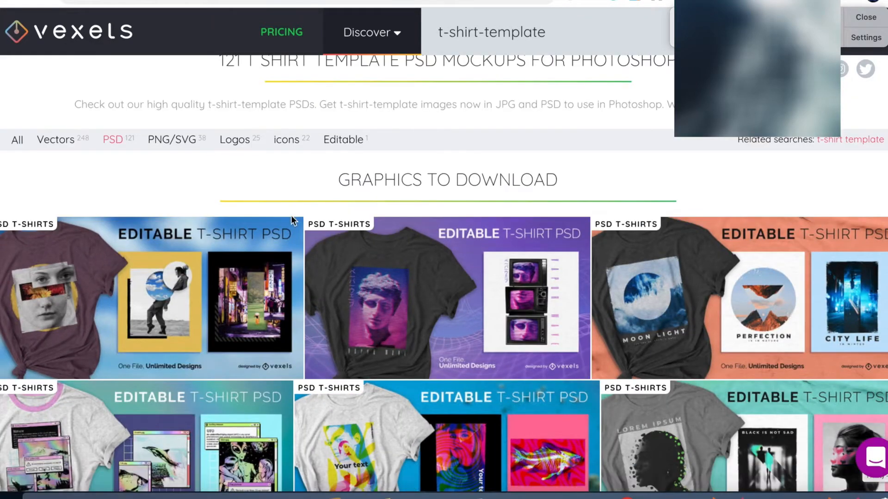
{"action": "scroll", "scroll_direction": "down", "scroll_amount": 3}
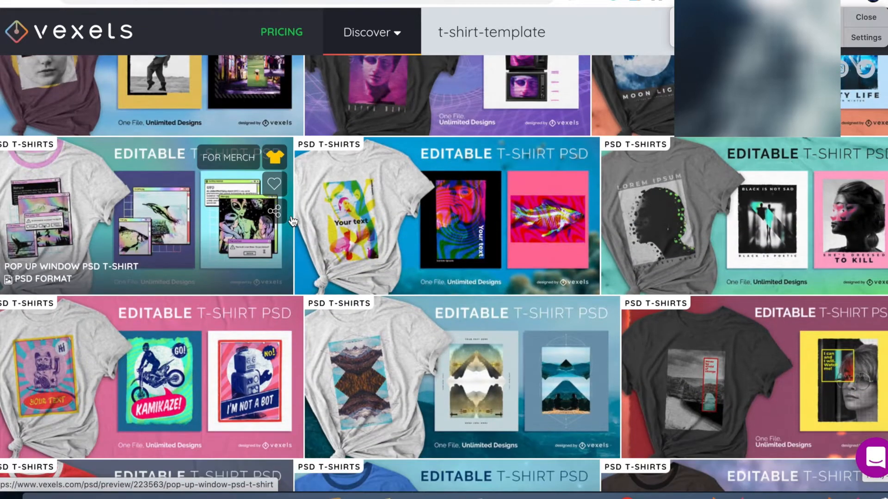
{"action": "scroll", "scroll_direction": "down", "scroll_amount": 3}
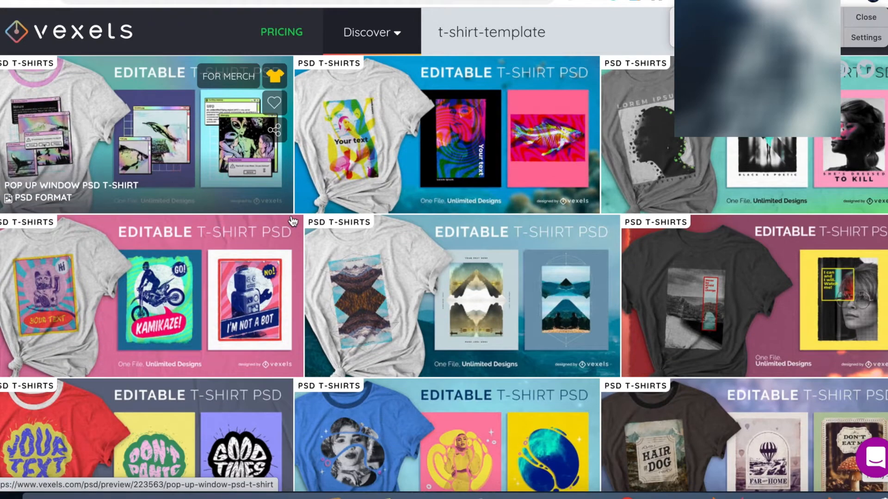
{"action": "scroll", "scroll_direction": "down", "scroll_amount": 3}
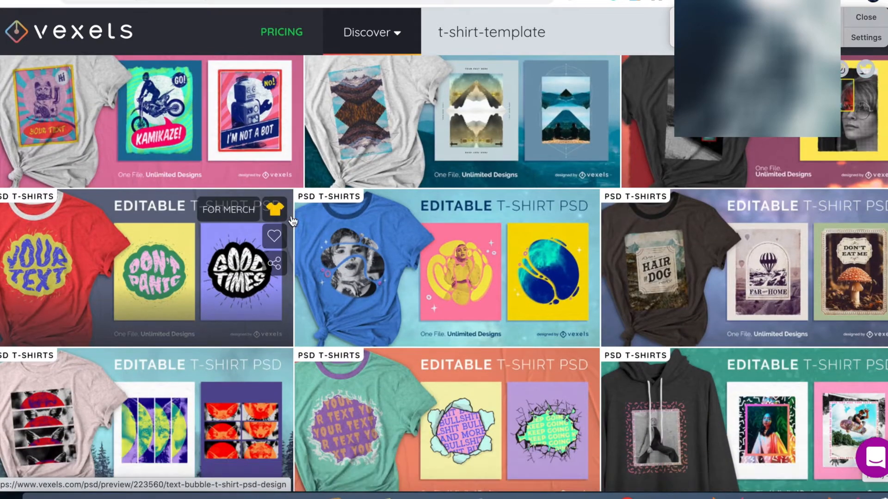
{"action": "scroll", "scroll_direction": "down", "scroll_amount": 3}
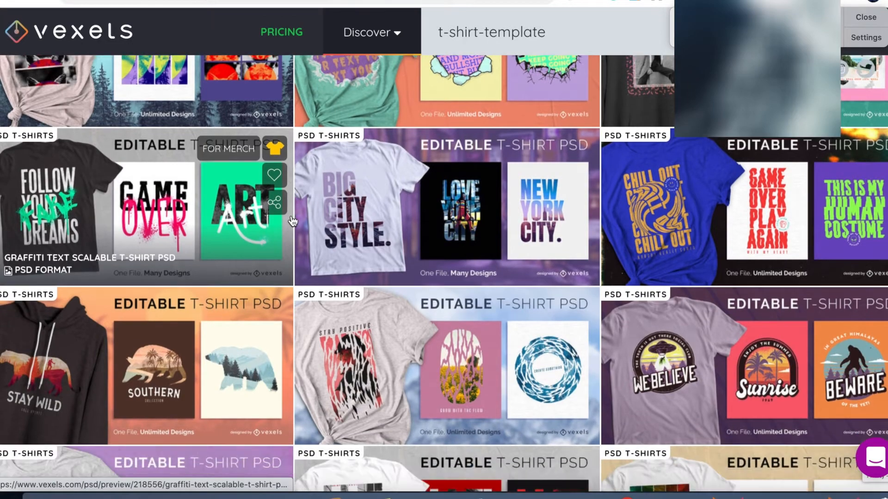
{"action": "scroll", "scroll_direction": "down", "scroll_amount": 3}
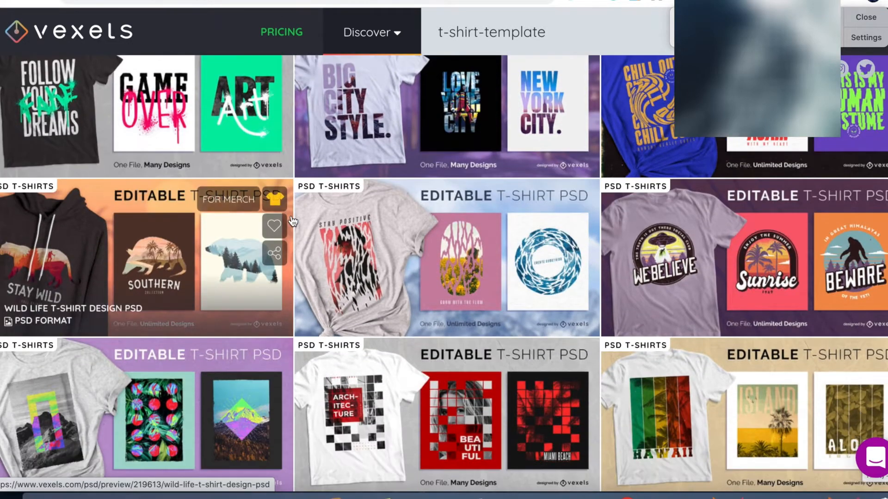
{"action": "scroll", "scroll_direction": "down", "scroll_amount": 3}
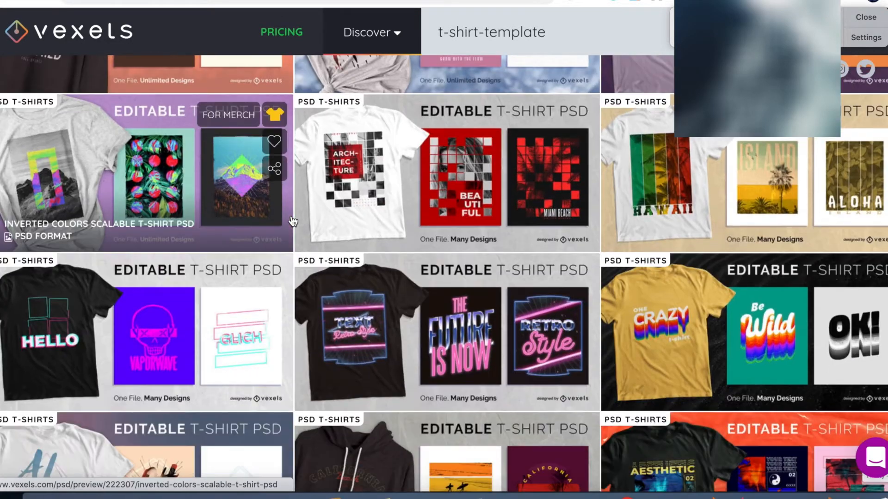
{"action": "scroll", "scroll_direction": "down", "scroll_amount": 3}
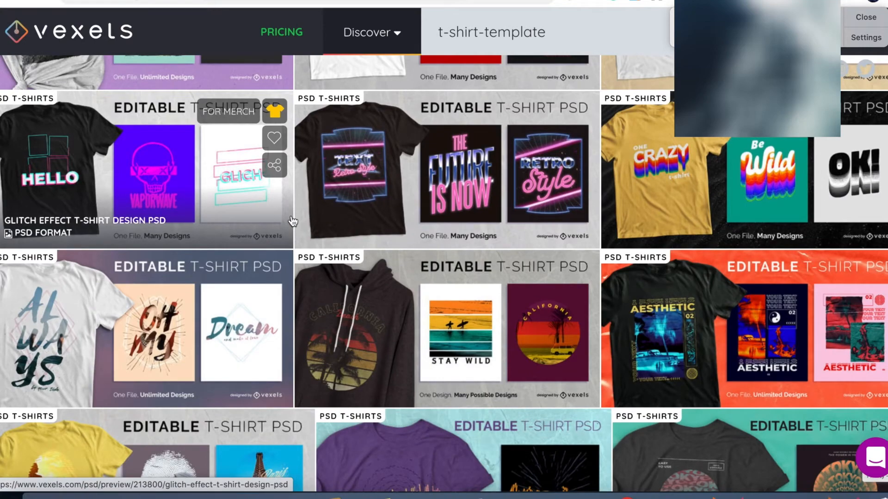
{"action": "scroll", "scroll_direction": "down", "scroll_amount": 3}
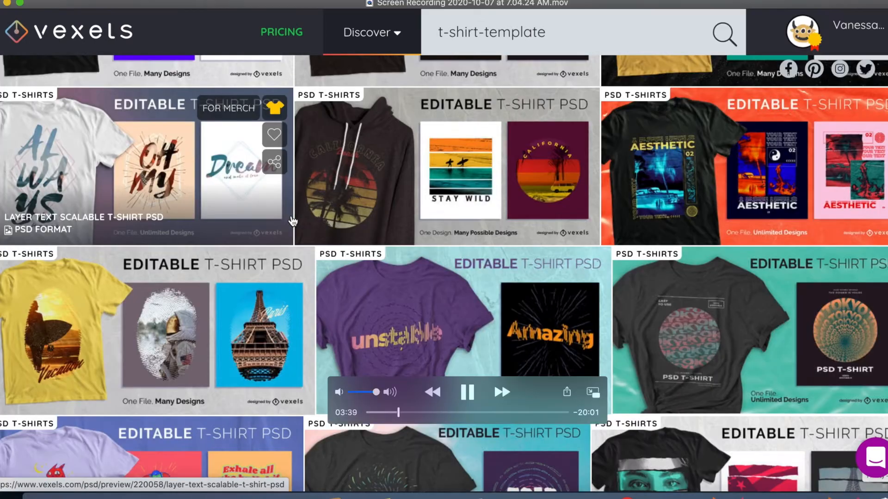
{"action": "scroll", "scroll_direction": "down", "scroll_amount": 3}
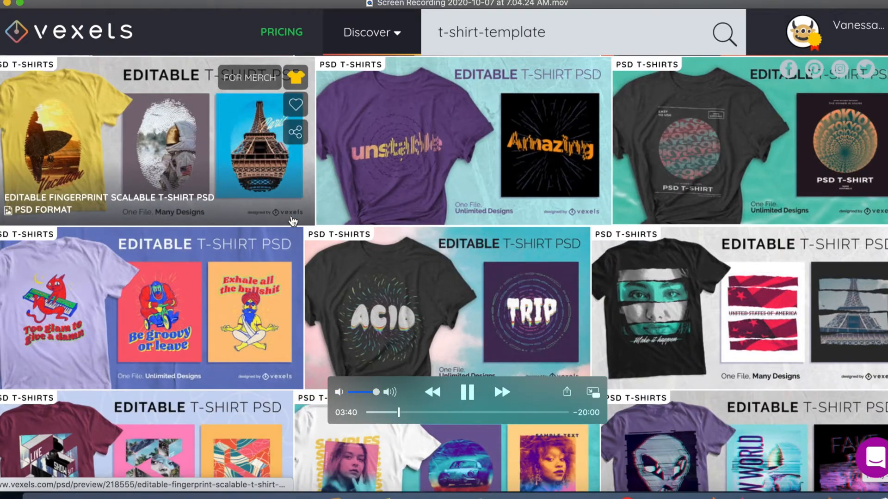
{"action": "scroll", "scroll_direction": "down", "scroll_amount": 3}
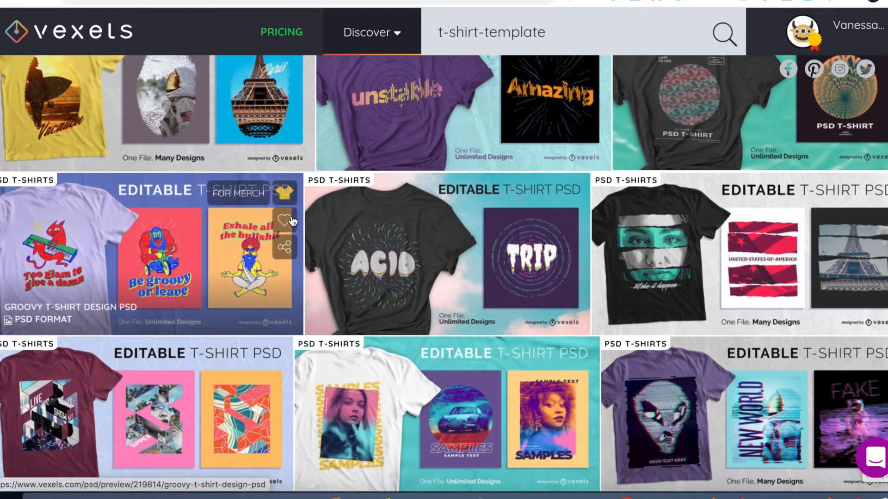
{"action": "scroll", "scroll_direction": "down", "scroll_amount": 3}
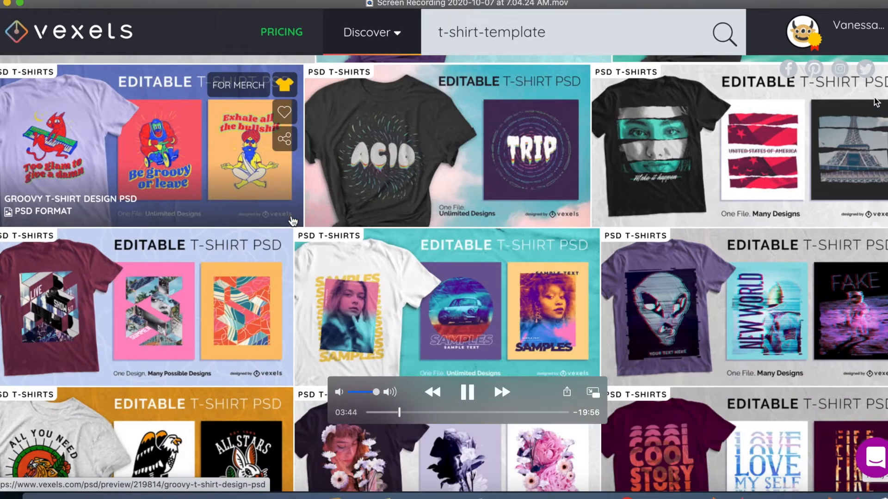
{"action": "scroll", "scroll_direction": "down", "scroll_amount": 3}
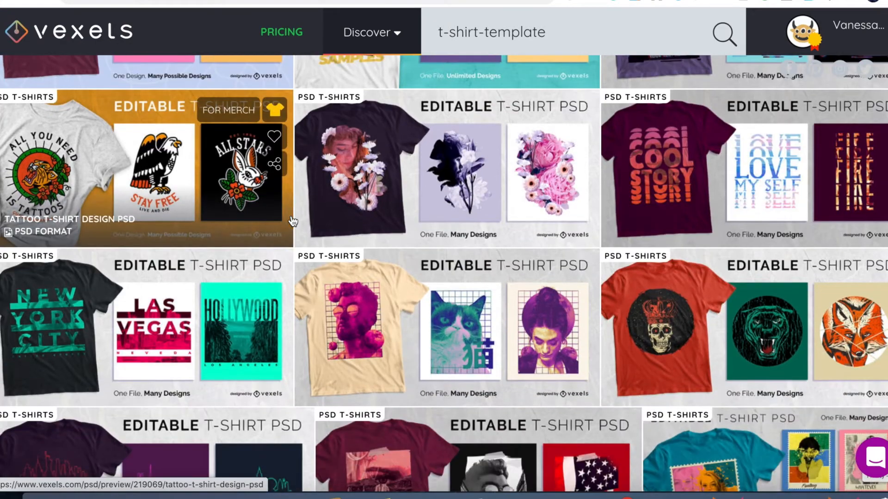
{"action": "scroll", "scroll_direction": "down", "scroll_amount": 3}
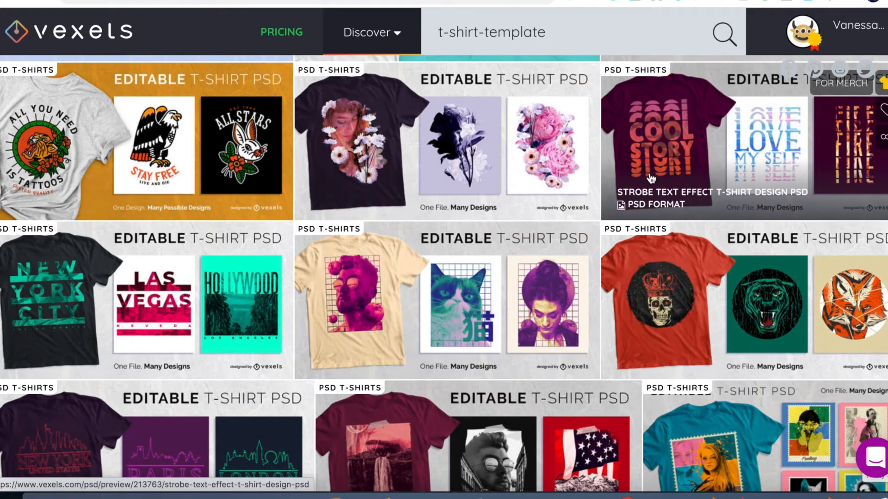
Step: Download the chosen Vexels template before moving to photopea.com
{"action": "left_click", "coordinate": [651, 141]}
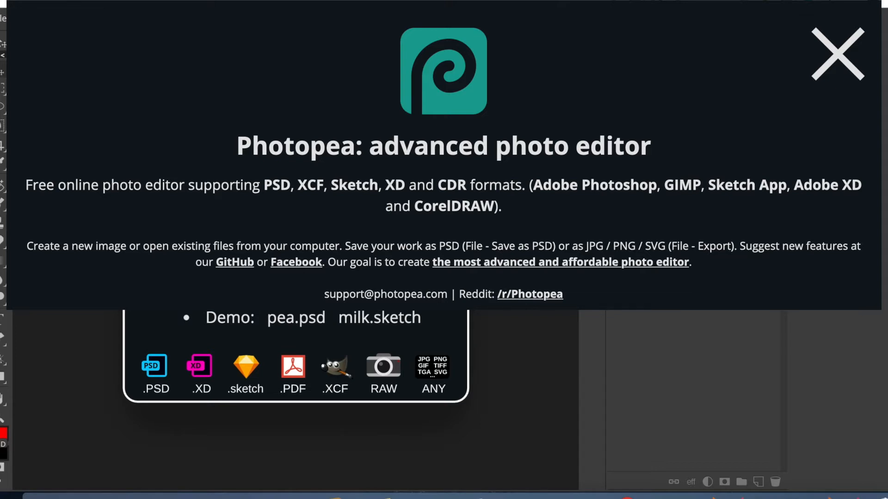
{"action": "left_click", "coordinate": [838, 52]}
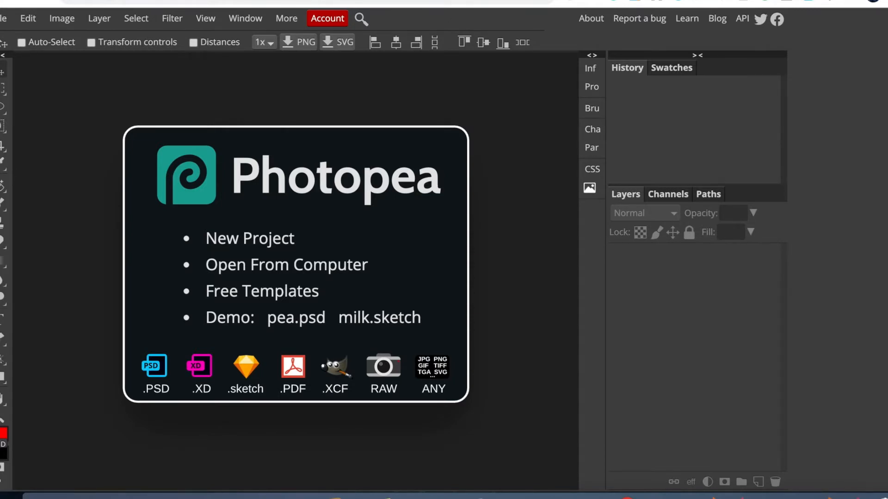
{"action": "mouse_move", "coordinate": [339, 270]}
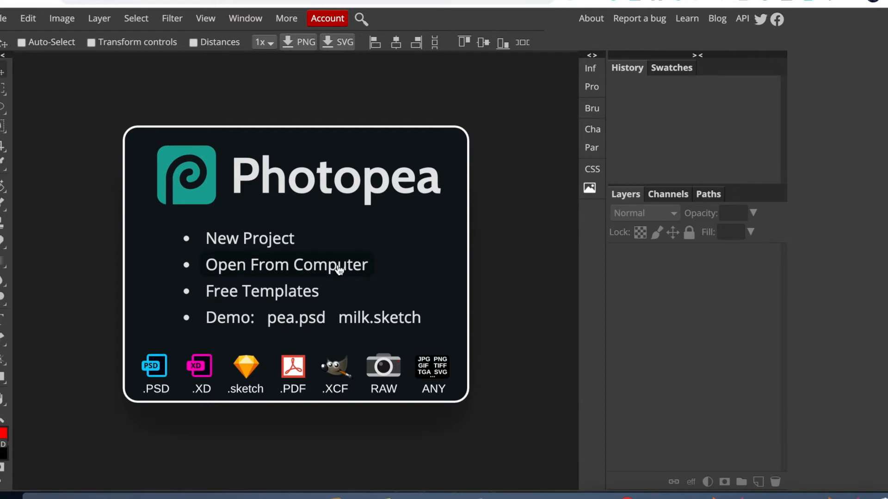
{"action": "mouse_move", "coordinate": [478, 150]}
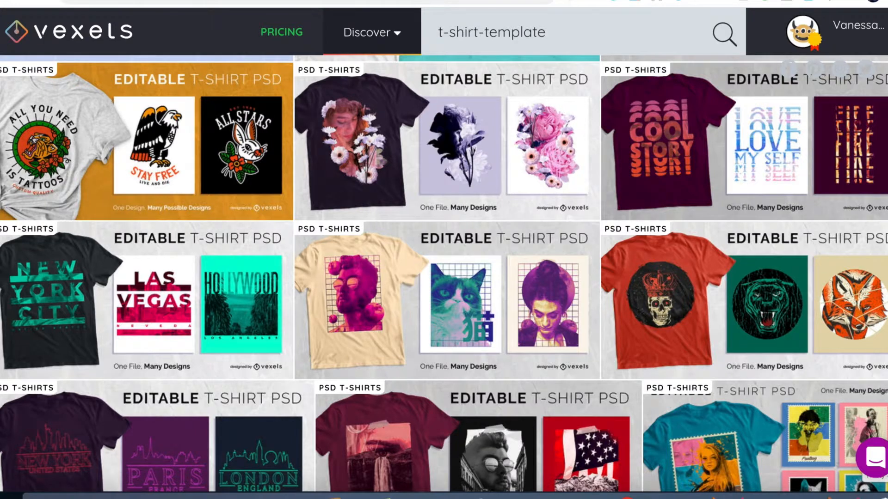
{"action": "left_click", "coordinate": [668, 145]}
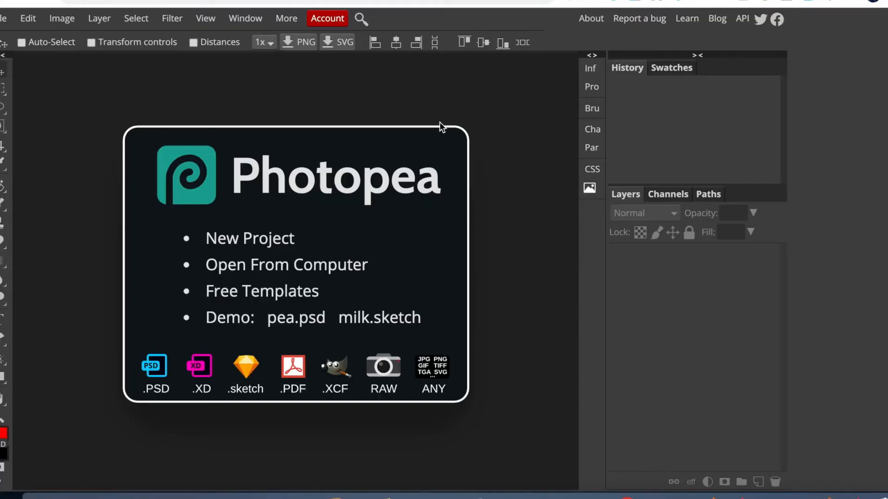
{"action": "mouse_move", "coordinate": [255, 264]}
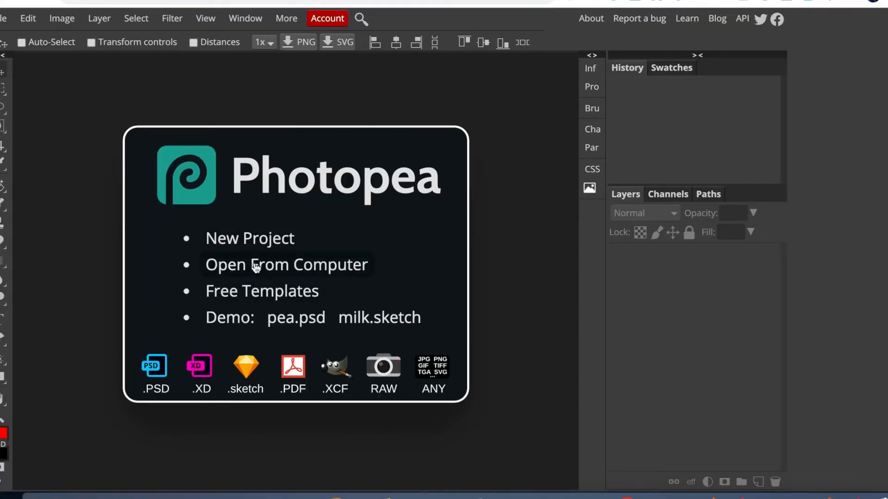
Step: Load the downloaded Gradient-quote PSD from the computer into Photopea
{"action": "left_click", "coordinate": [287, 265]}
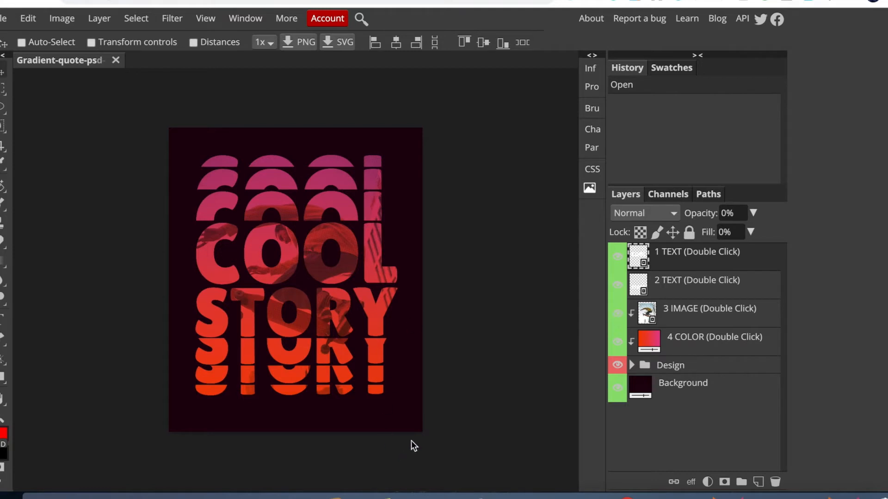
{"action": "mouse_move", "coordinate": [399, 299]}
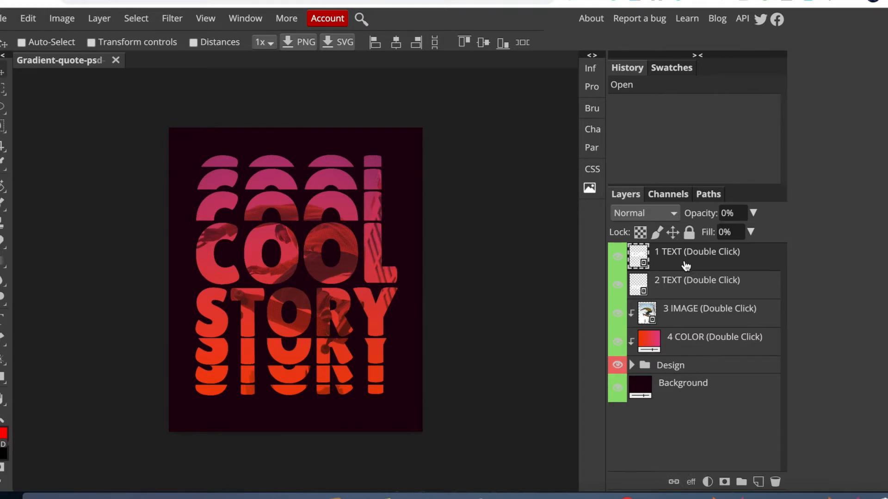
{"action": "mouse_move", "coordinate": [668, 278]}
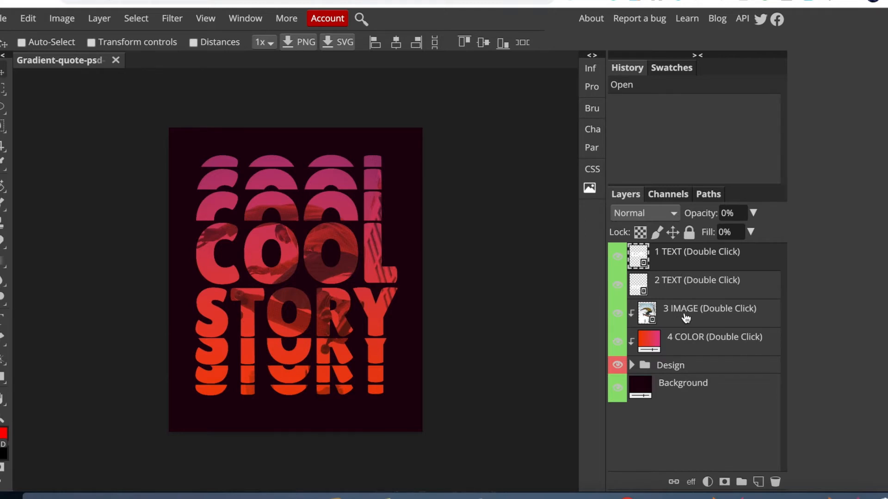
{"action": "mouse_move", "coordinate": [686, 397]}
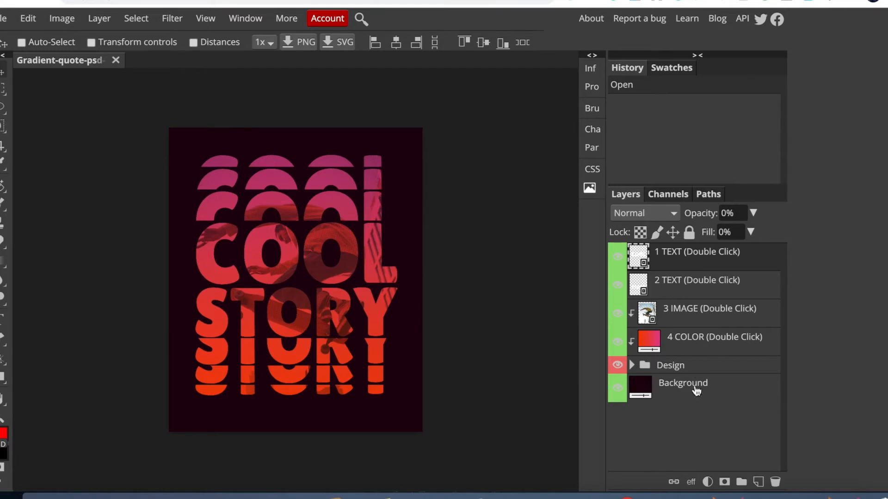
{"action": "mouse_move", "coordinate": [696, 351]}
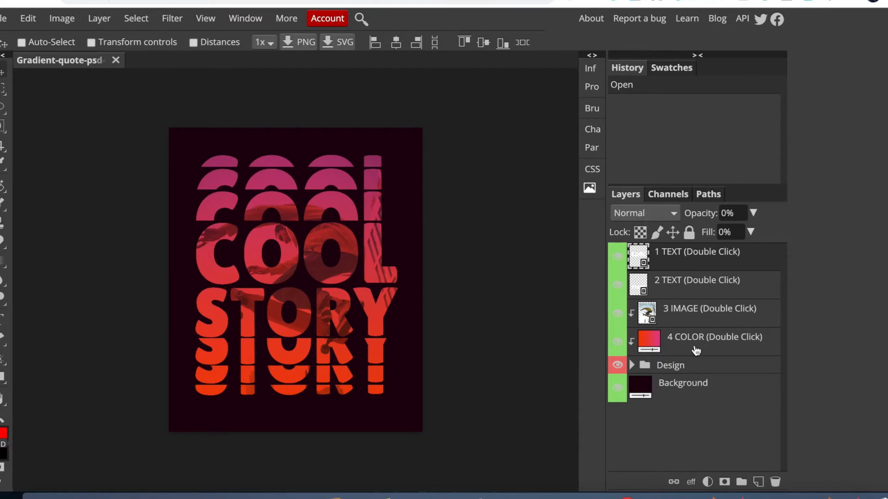
{"action": "mouse_move", "coordinate": [627, 309]}
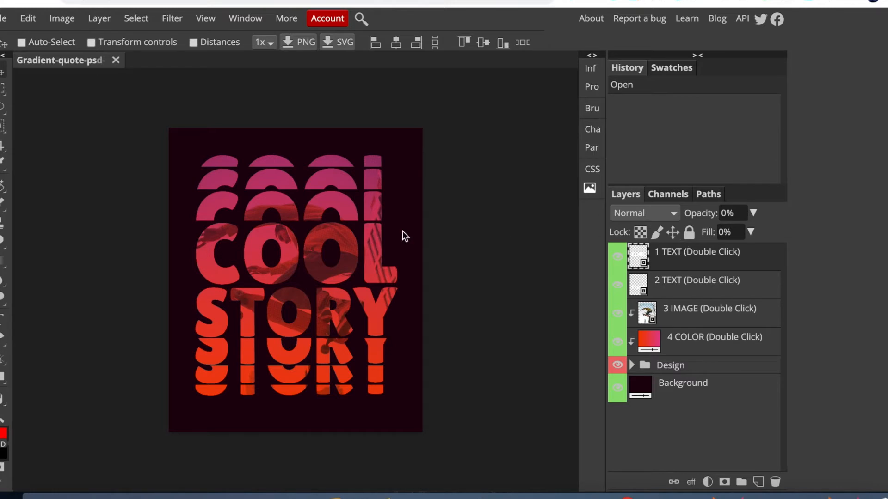
{"action": "mouse_move", "coordinate": [320, 211]}
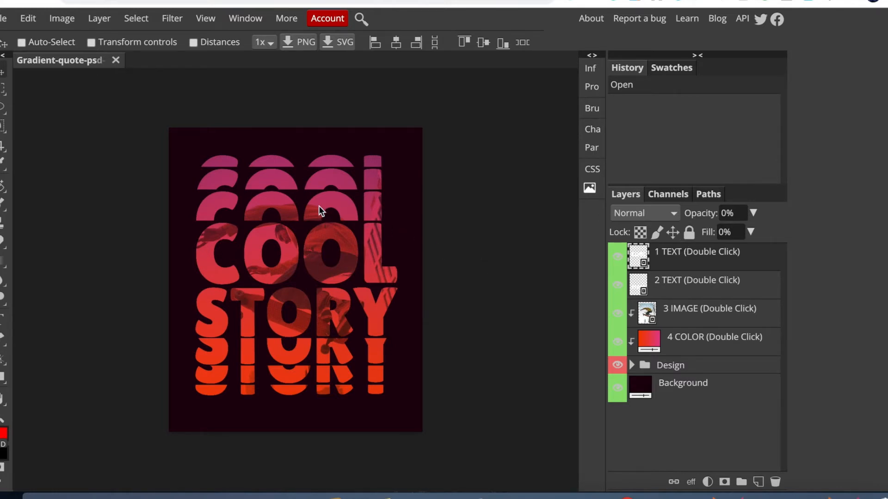
{"action": "mouse_move", "coordinate": [277, 351]}
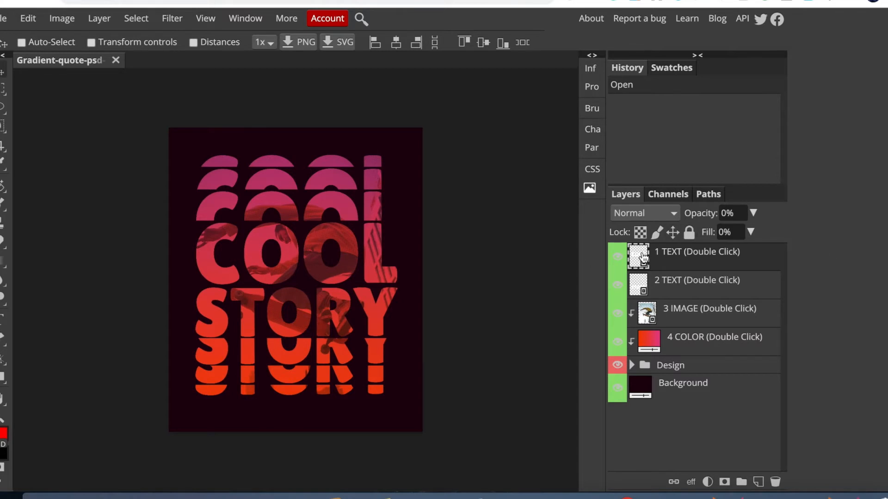
Step: Replace COOL with BEST in the 1 TEXT smart object and save it into the design
{"action": "double_click", "coordinate": [638, 256]}
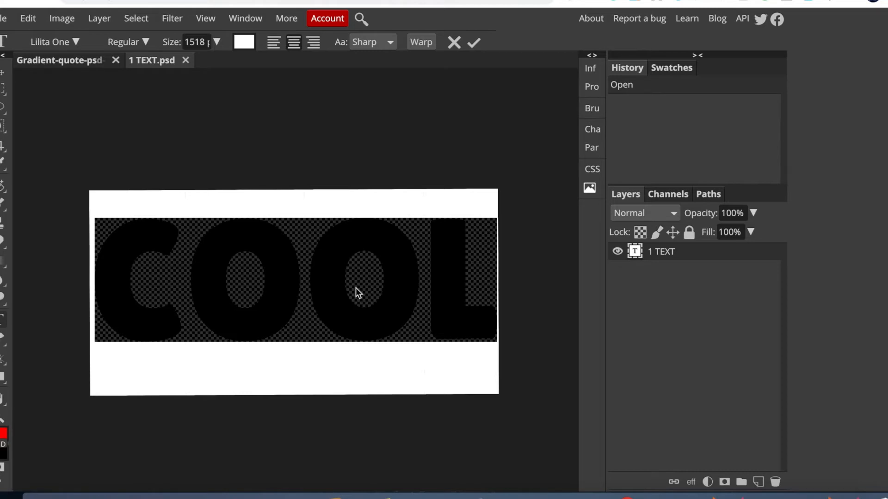
{"action": "type", "text": "BEST"}
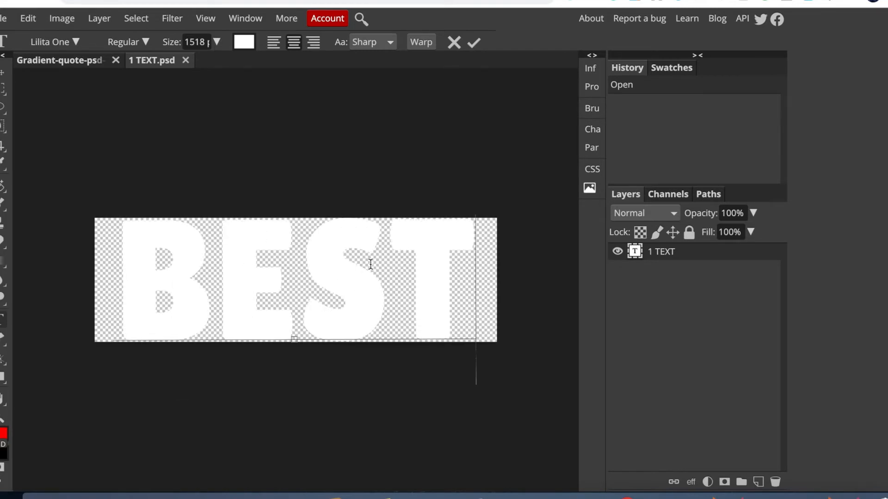
{"action": "left_click", "coordinate": [5, 19]}
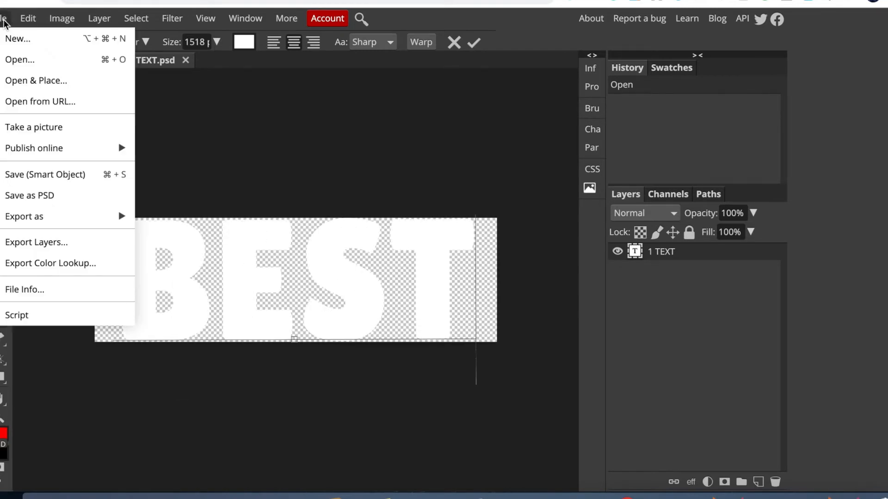
{"action": "mouse_move", "coordinate": [64, 175]}
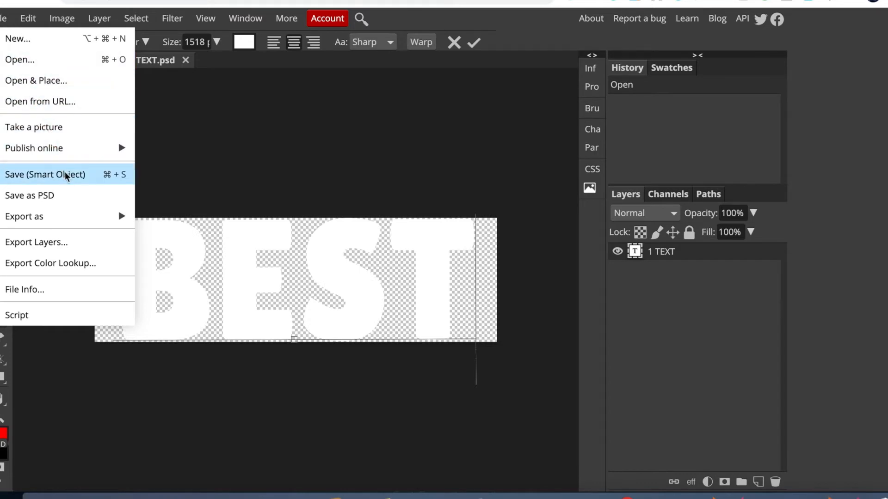
{"action": "mouse_move", "coordinate": [66, 180]}
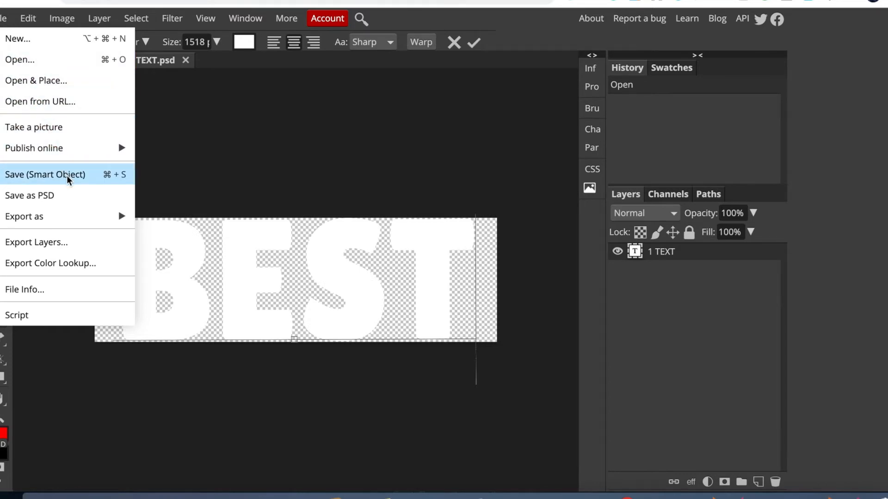
{"action": "left_click", "coordinate": [45, 175]}
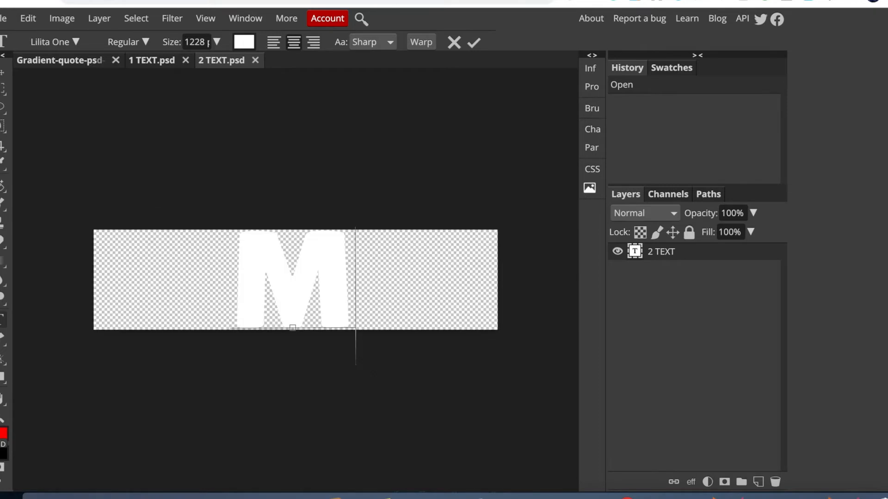
Step: Replace the second smart object's word with MOM and save it into the design
{"action": "type", "text": "OM"}
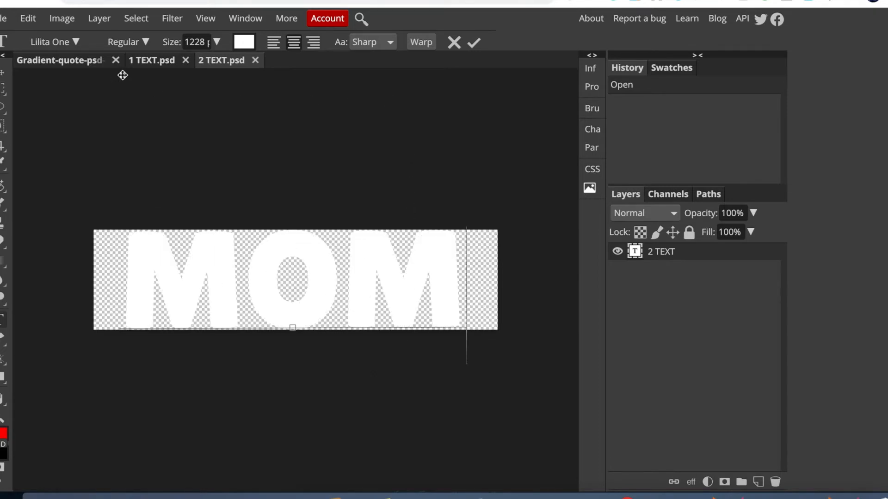
{"action": "left_click", "coordinate": [4, 19]}
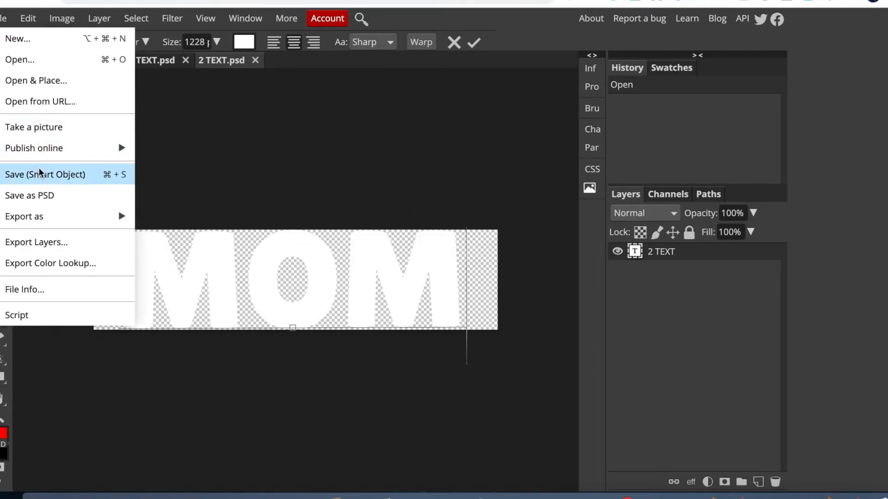
{"action": "left_click", "coordinate": [44, 174]}
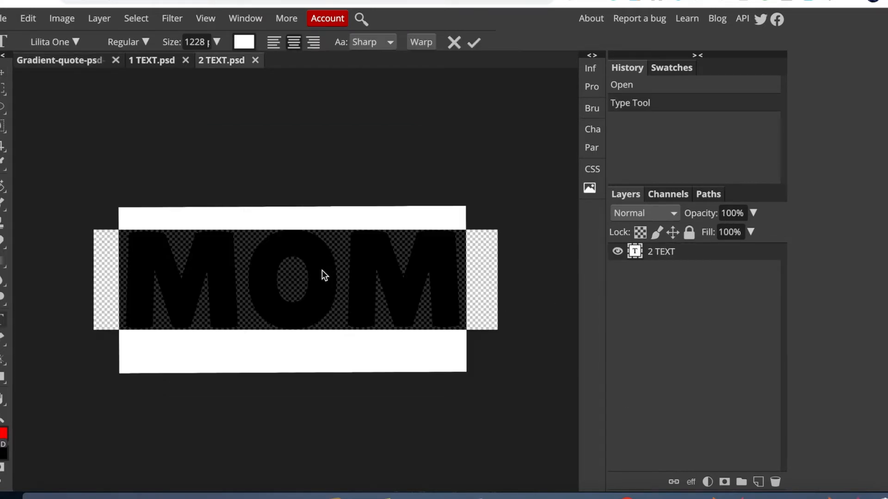
Step: Extend the word to GRAND... (GRANDFATHER) and save it into the design again
{"action": "type", "text": "GRA"}
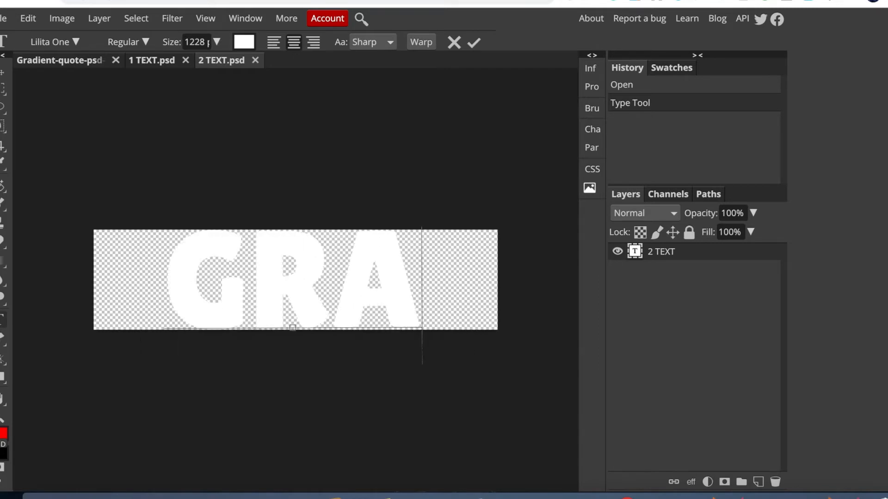
{"action": "type", "text": "ND FAT"}
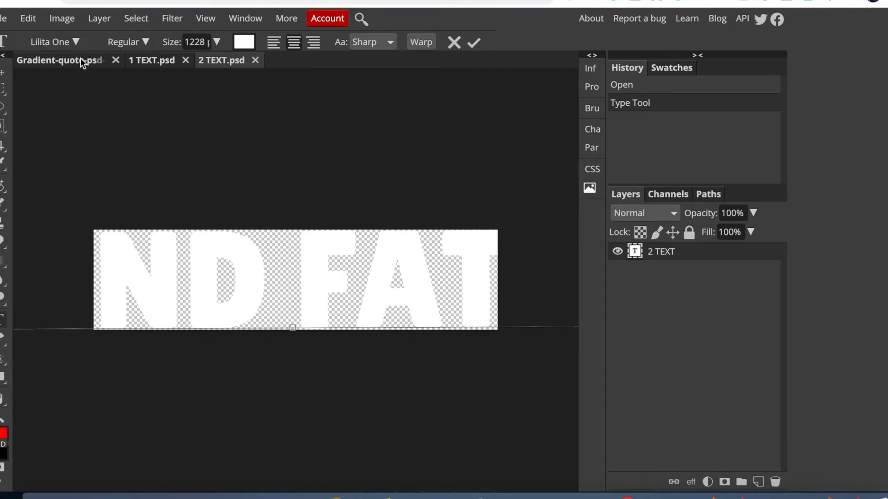
{"action": "left_click", "coordinate": [4, 19]}
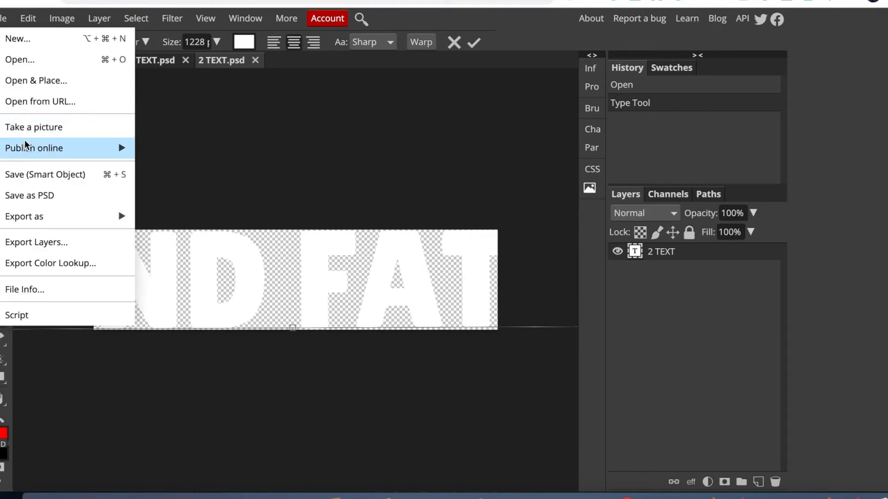
{"action": "mouse_move", "coordinate": [45, 174]}
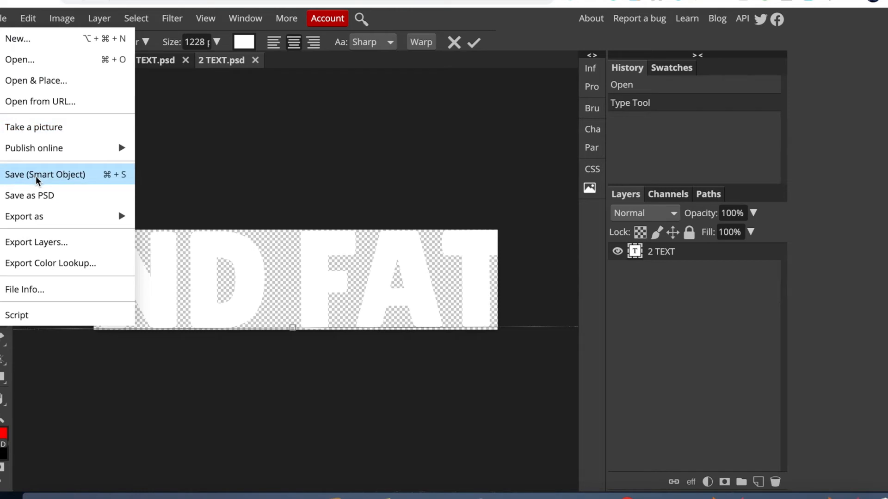
{"action": "left_click", "coordinate": [44, 175]}
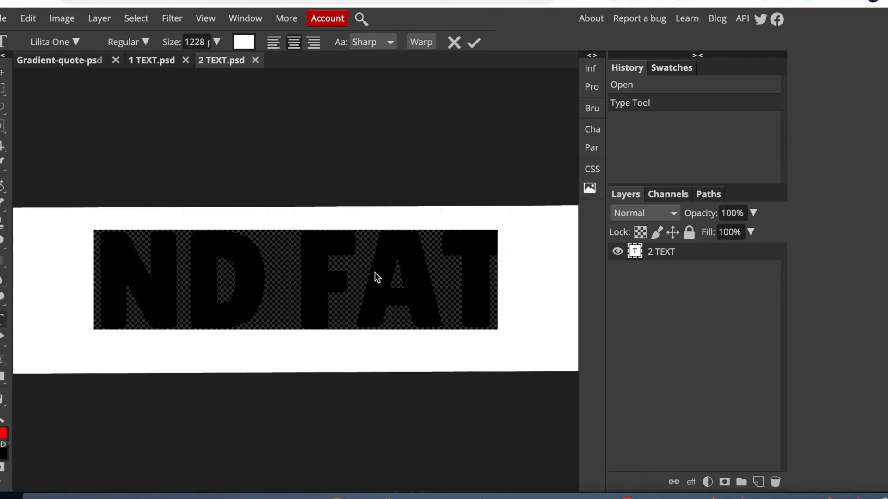
{"action": "mouse_move", "coordinate": [32, 31]}
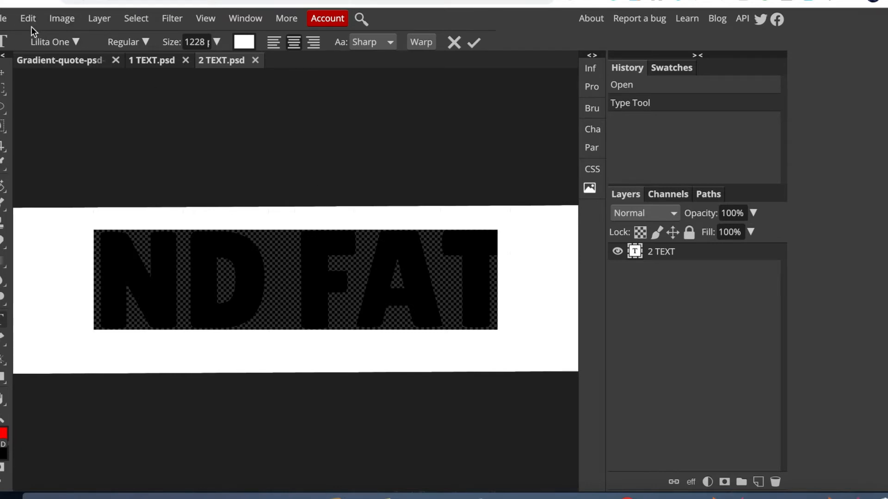
Step: Scale GRANDFATHER narrower so the whole word fits inside the banner
{"action": "left_click", "coordinate": [27, 19]}
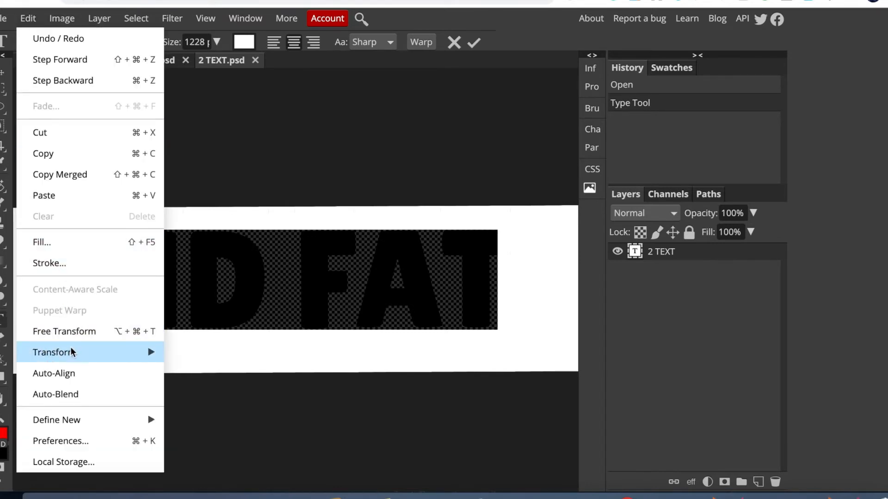
{"action": "mouse_move", "coordinate": [54, 352]}
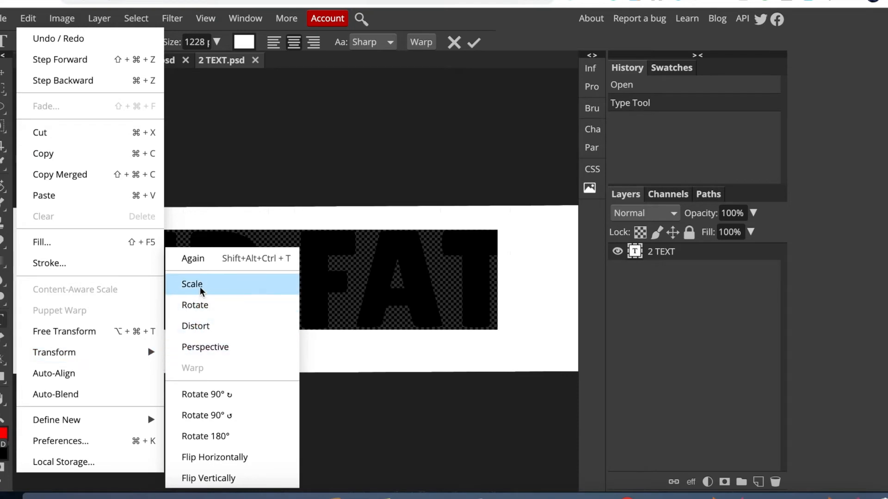
{"action": "left_click", "coordinate": [193, 283]}
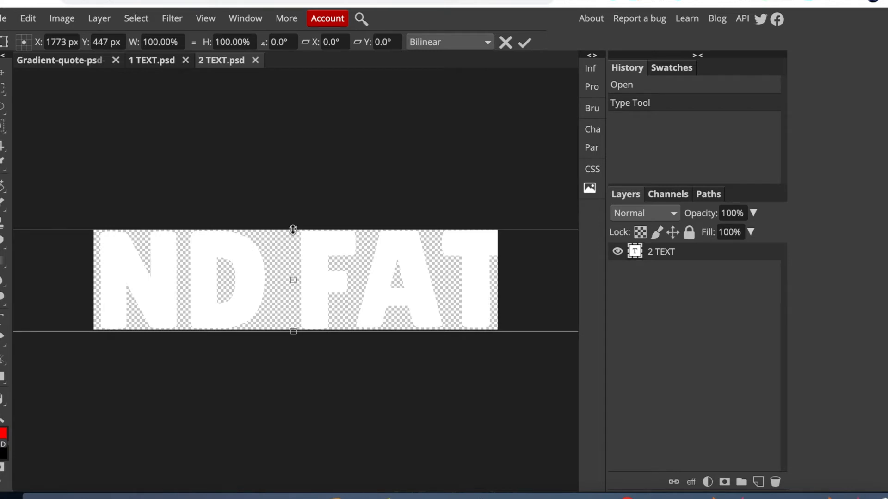
{"action": "mouse_move", "coordinate": [452, 299]}
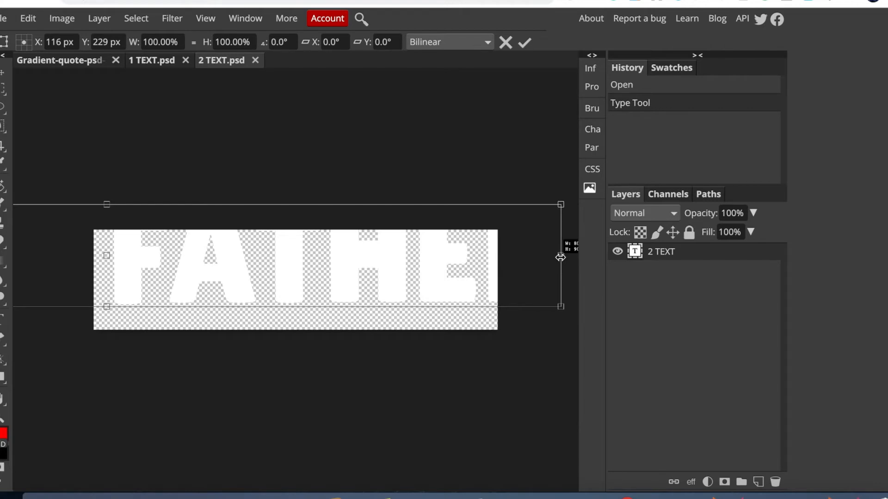
{"action": "left_click_drag", "start_coordinate": [560, 256], "coordinate": [557, 256]}
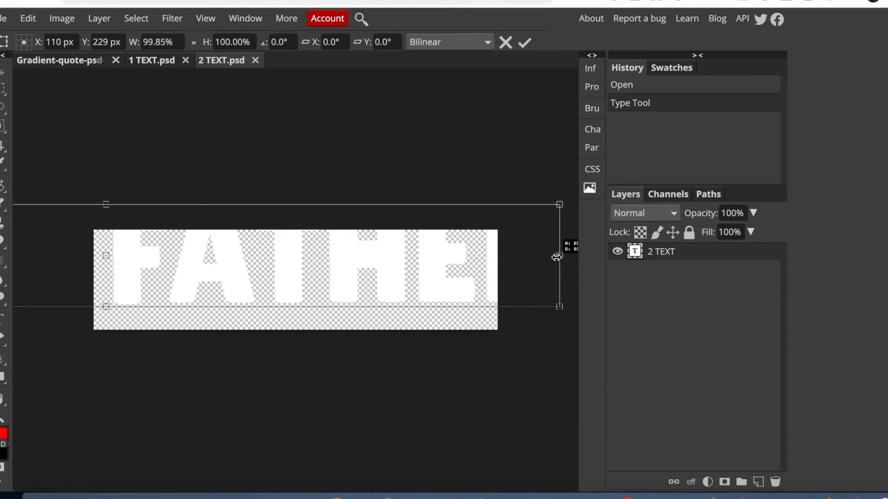
{"action": "left_click_drag", "start_coordinate": [560, 256], "coordinate": [318, 259]}
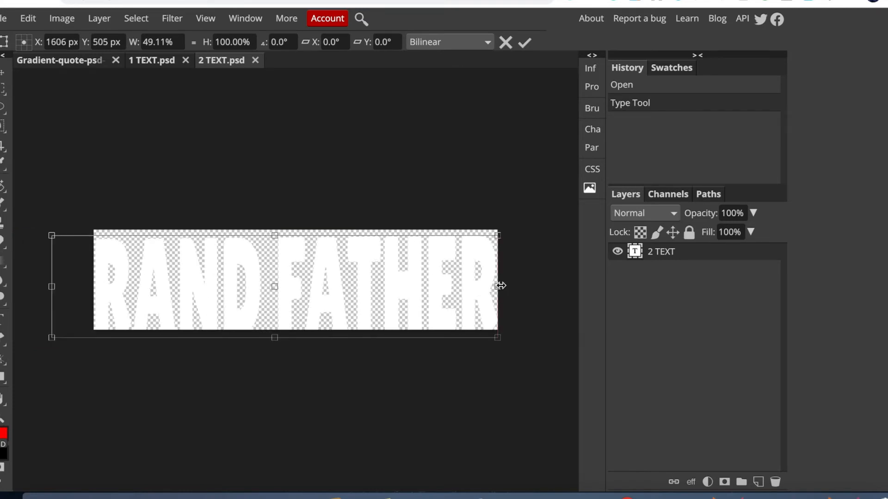
{"action": "left_click_drag", "start_coordinate": [497, 286], "coordinate": [367, 285]}
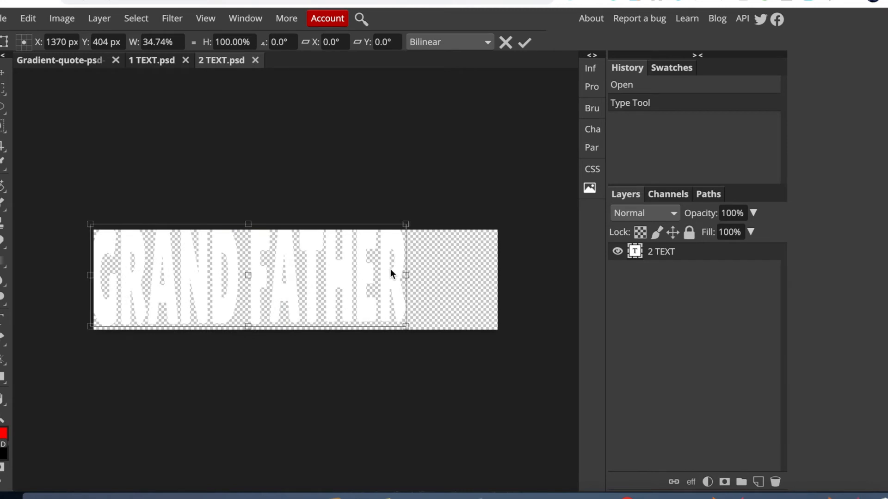
{"action": "left_click_drag", "start_coordinate": [405, 273], "coordinate": [422, 279]}
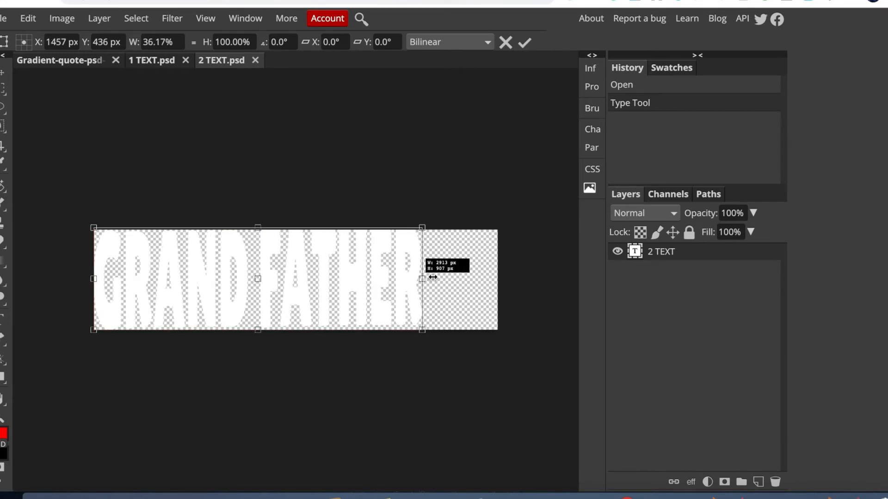
Step: Stretch GRANDFATHER to both banner edges and save it into the main design
{"action": "left_click_drag", "start_coordinate": [422, 278], "coordinate": [494, 283]}
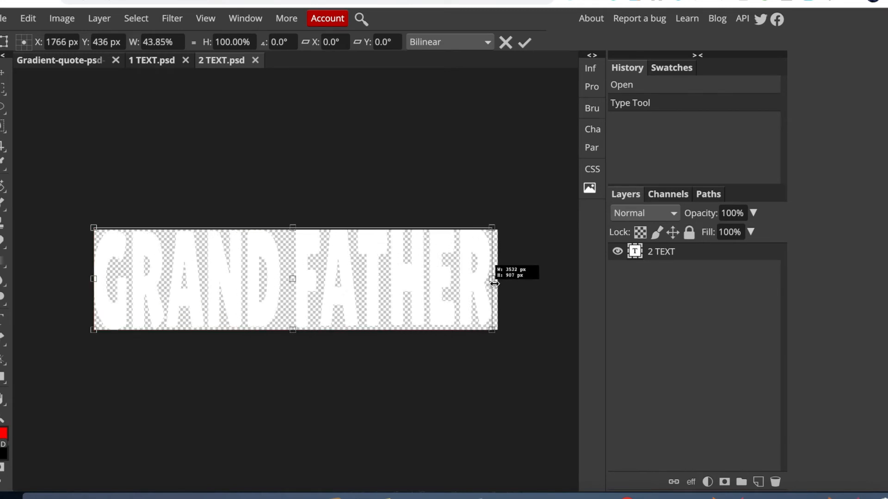
{"action": "left_click_drag", "start_coordinate": [494, 283], "coordinate": [491, 285]}
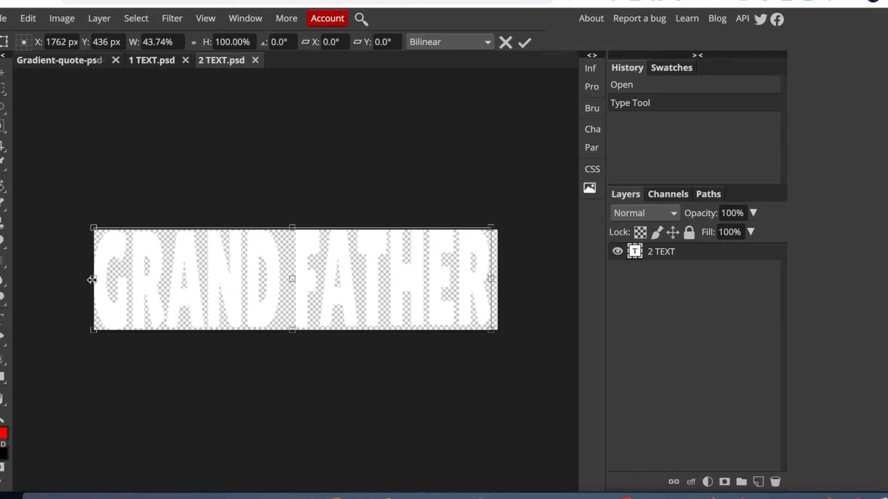
{"action": "left_click_drag", "start_coordinate": [94, 279], "coordinate": [100, 282]}
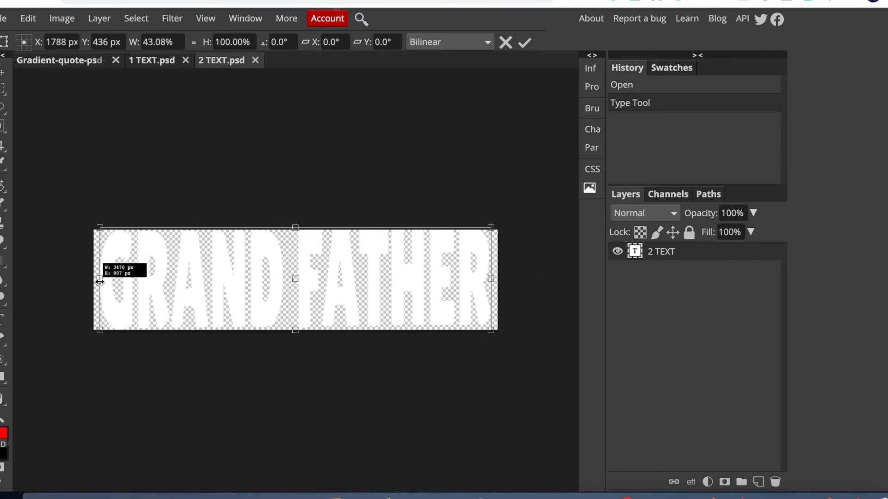
{"action": "left_click", "coordinate": [4, 18]}
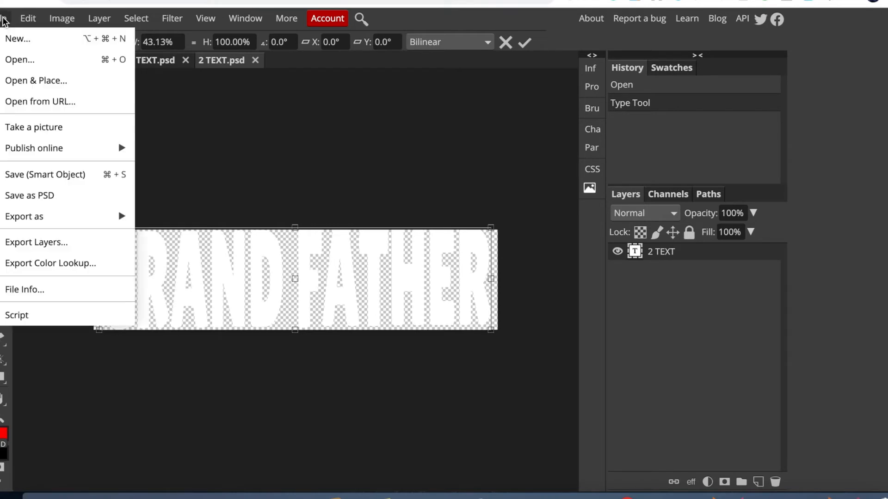
{"action": "left_click", "coordinate": [44, 174]}
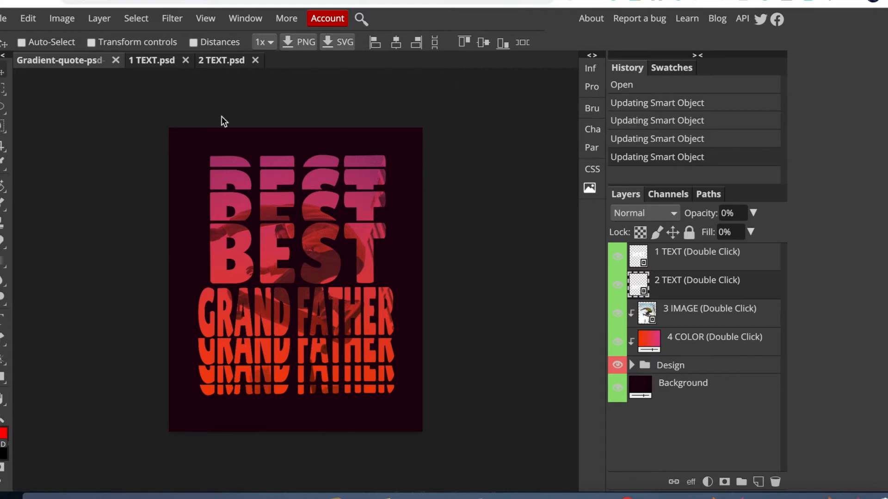
{"action": "mouse_move", "coordinate": [198, 186]}
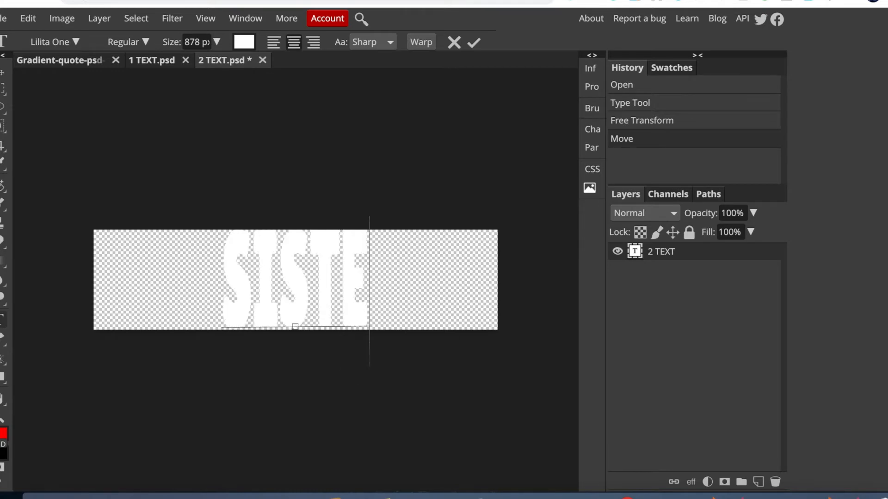
Step: Finish the word SISTER and stretch it to the banner's left and right edges
{"action": "type", "text": "R"}
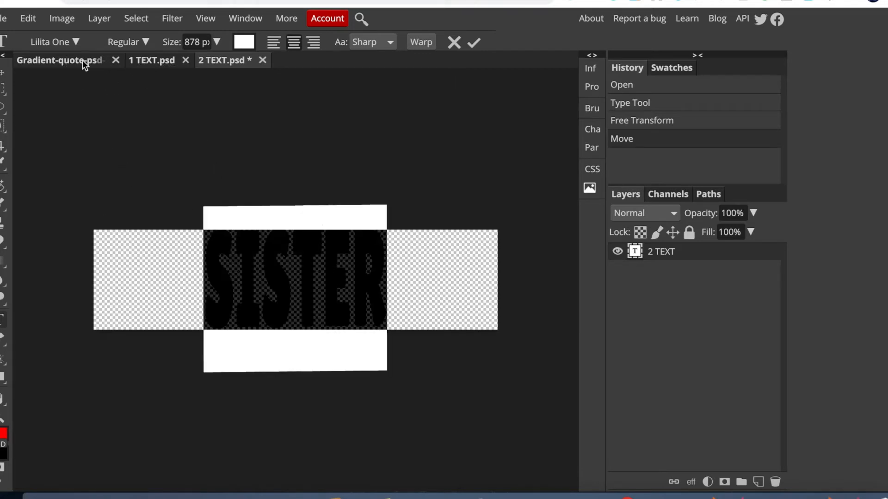
{"action": "left_click", "coordinate": [27, 18]}
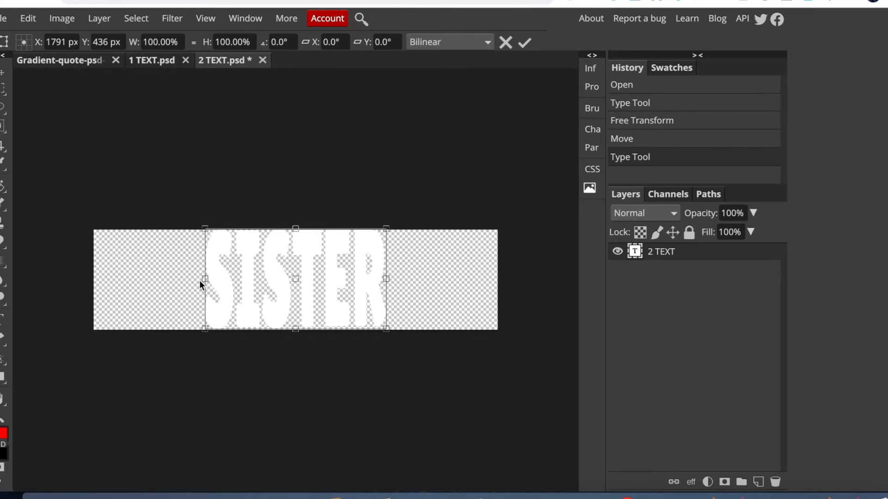
{"action": "left_click_drag", "start_coordinate": [203, 278], "coordinate": [139, 278]}
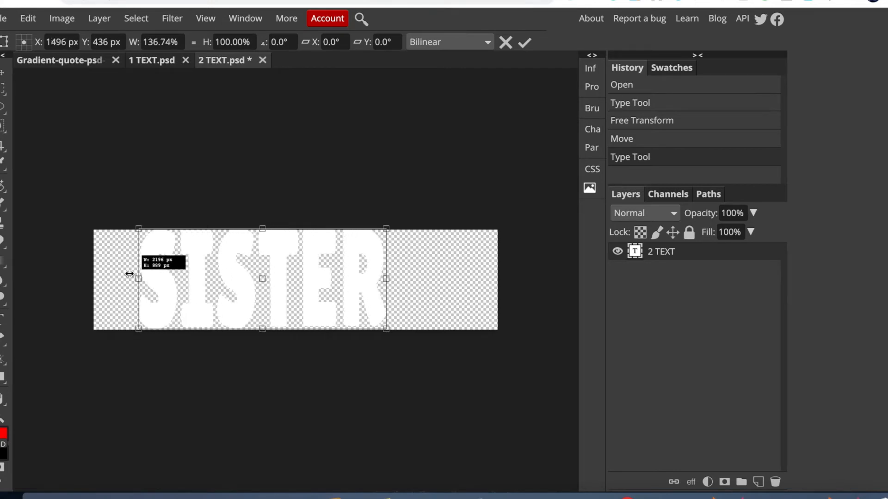
{"action": "left_click_drag", "start_coordinate": [139, 278], "coordinate": [99, 278]}
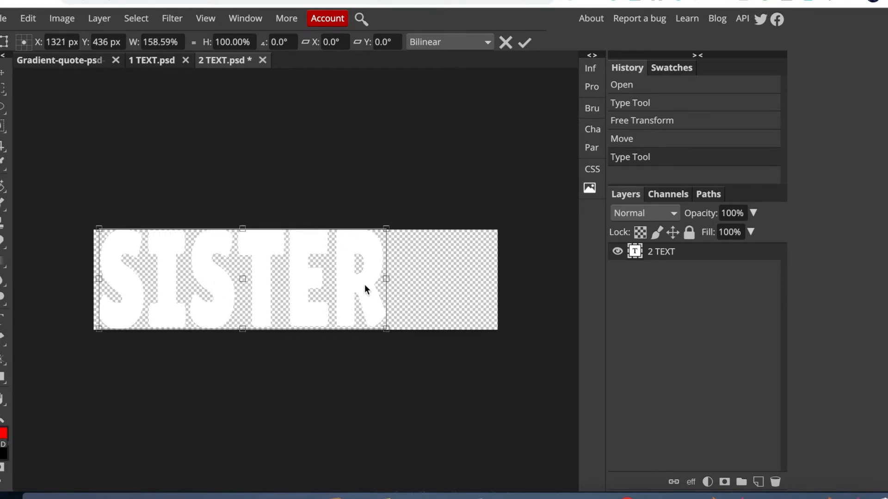
{"action": "left_click_drag", "start_coordinate": [386, 279], "coordinate": [483, 278]}
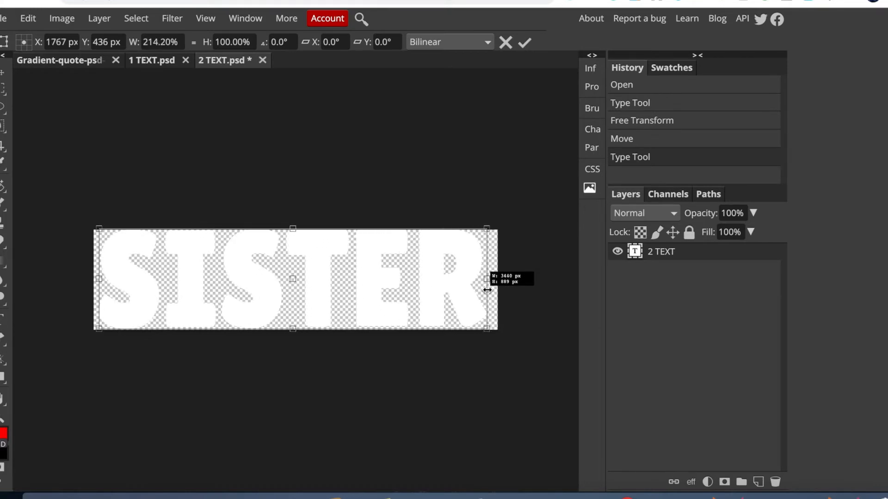
{"action": "left_click", "coordinate": [4, 19]}
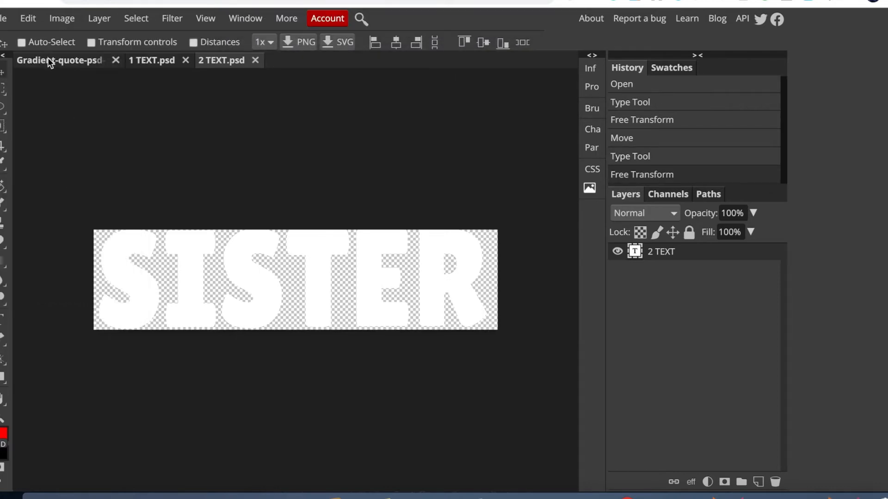
Step: In the main Gradient-quote design, hide the Background and 3 IMAGE layers, leaving BEST SISTER on transparency
{"action": "left_click", "coordinate": [59, 60]}
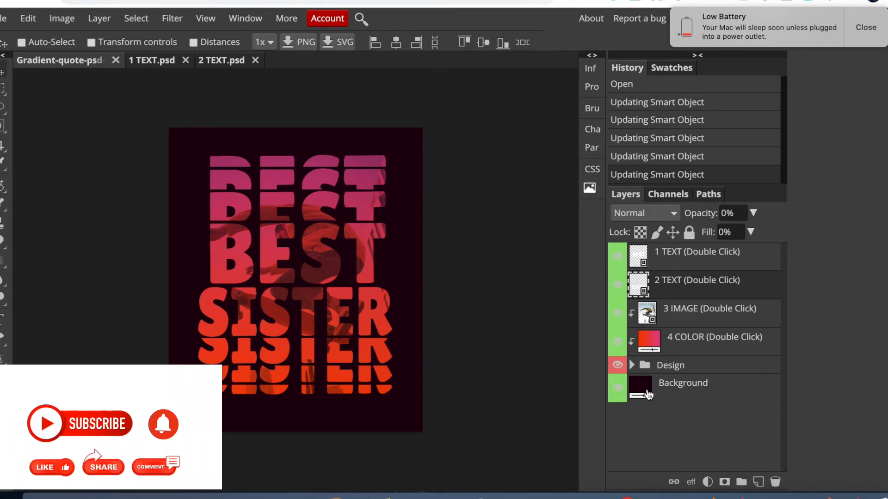
{"action": "left_click", "coordinate": [616, 392]}
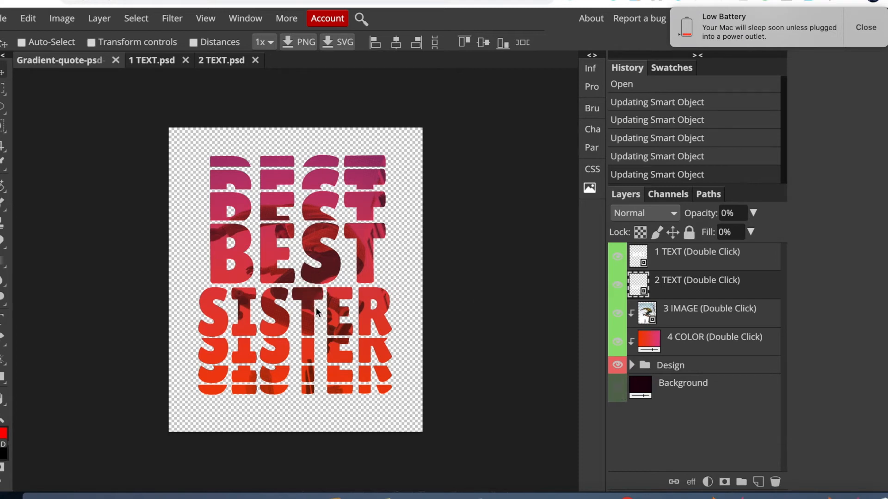
{"action": "mouse_move", "coordinate": [699, 315]}
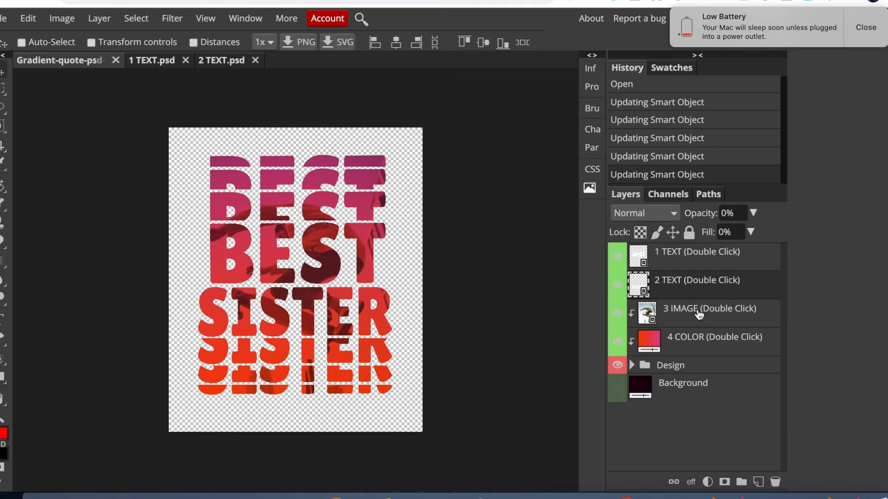
{"action": "left_click", "coordinate": [617, 315]}
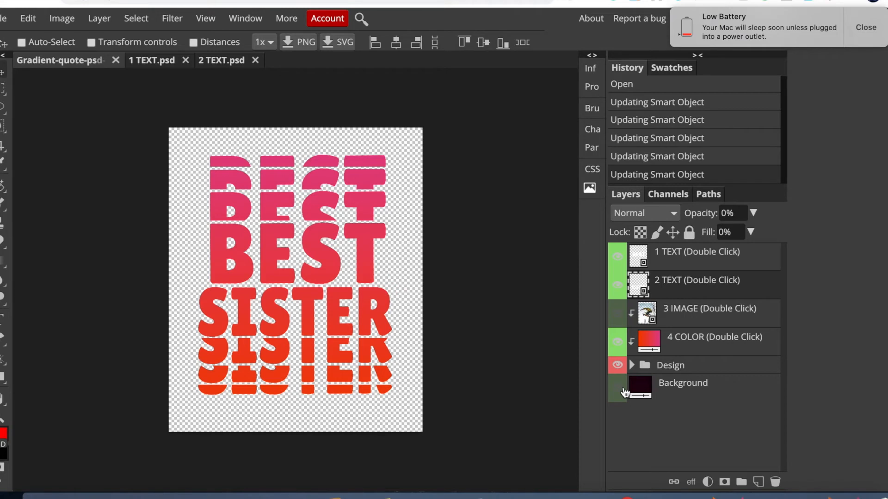
{"action": "left_click", "coordinate": [865, 27]}
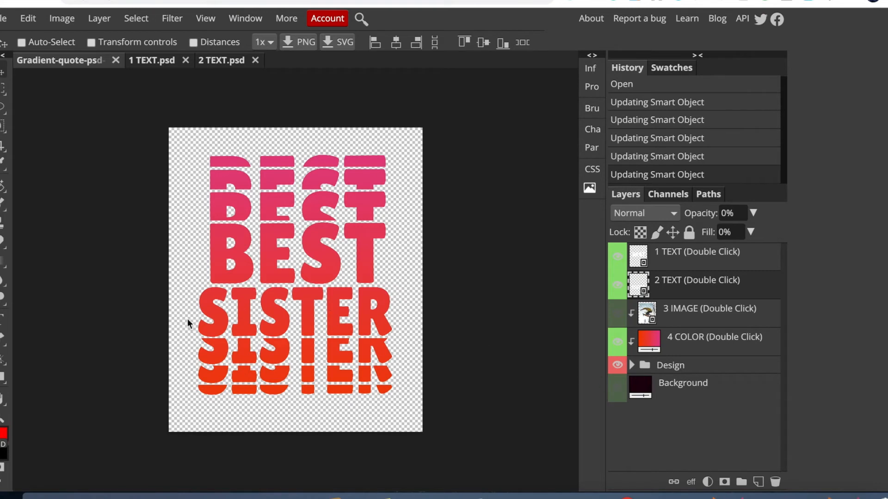
{"action": "left_click", "coordinate": [5, 18]}
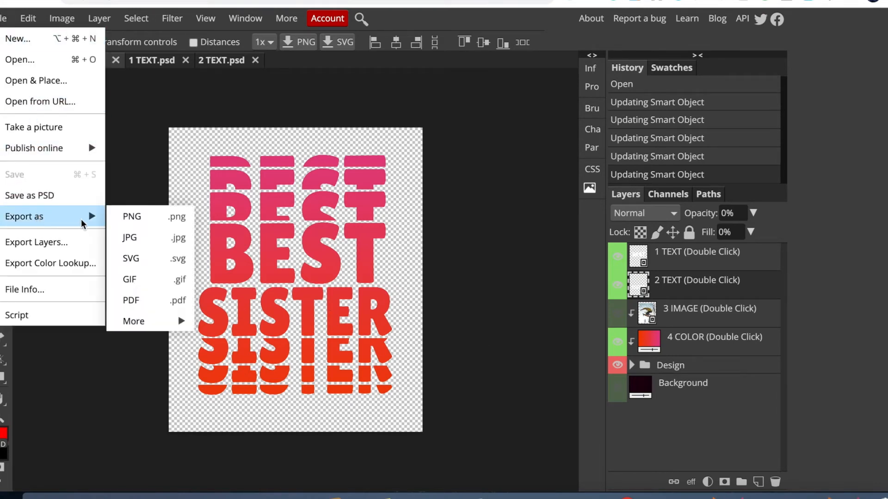
{"action": "mouse_move", "coordinate": [131, 217]}
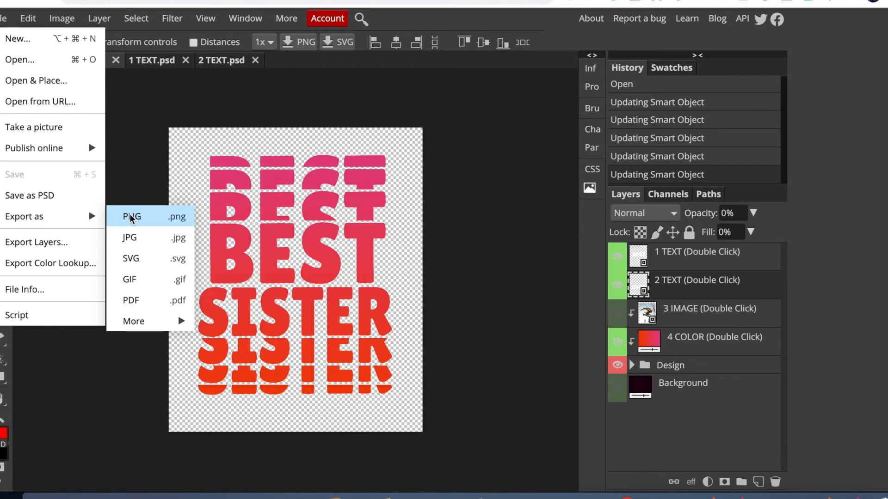
Step: Export the BEST SISTER design as a 4500×5400 transparent PNG
{"action": "left_click", "coordinate": [132, 217]}
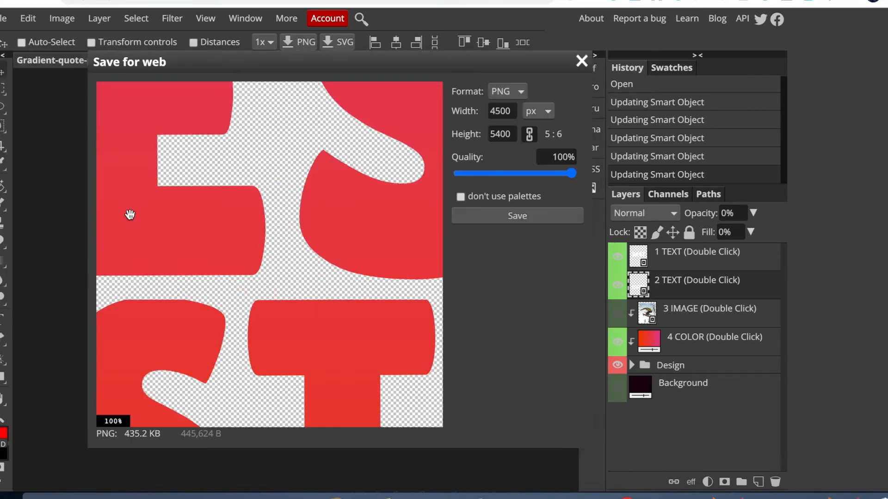
{"action": "mouse_move", "coordinate": [518, 187]}
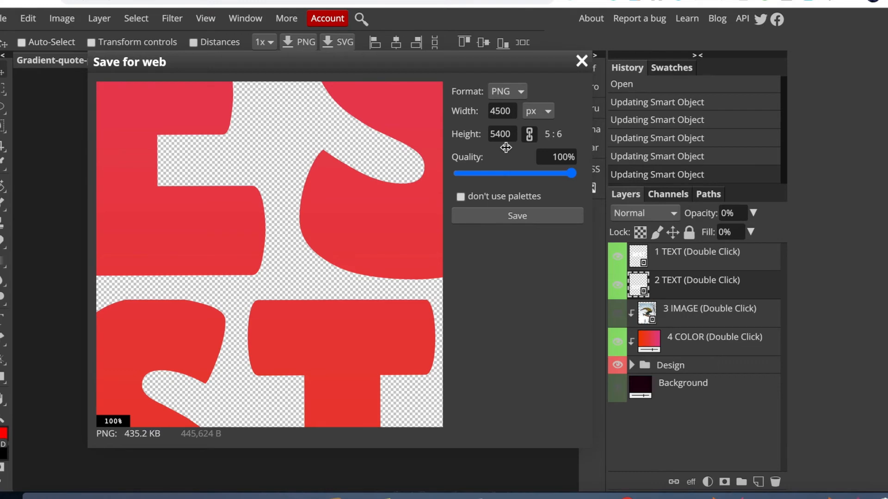
{"action": "left_click", "coordinate": [580, 61]}
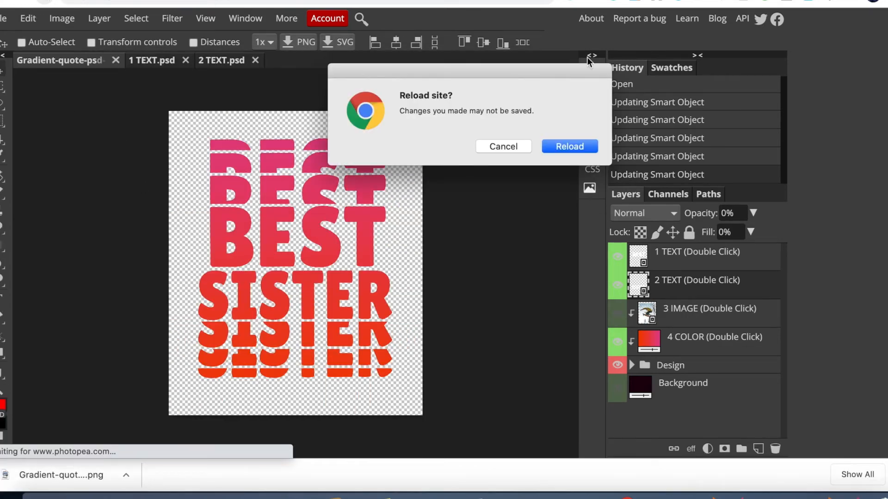
Step: Reload the Photopea site back to its start panel
{"action": "left_click", "coordinate": [569, 146]}
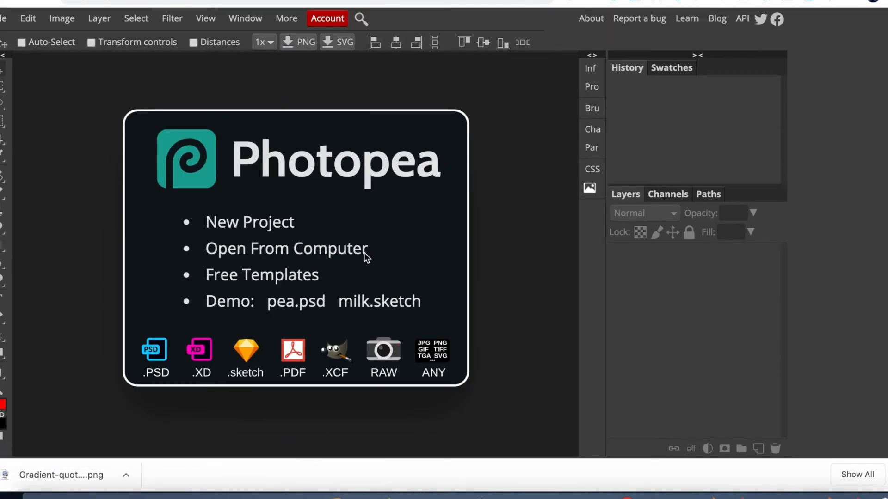
{"action": "mouse_move", "coordinate": [341, 252]}
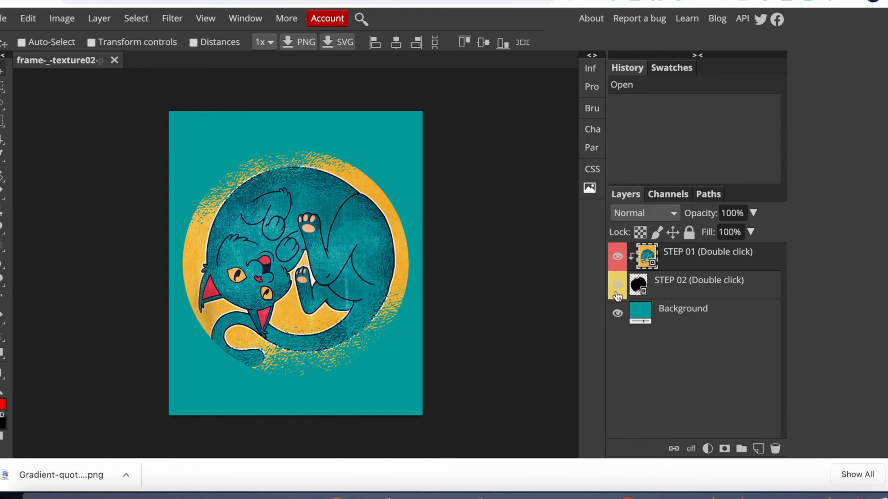
{"action": "mouse_move", "coordinate": [679, 320]}
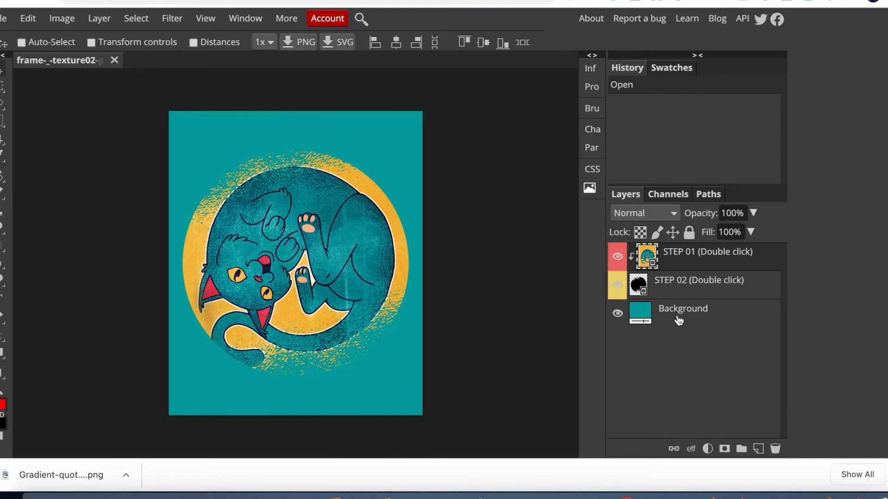
{"action": "mouse_move", "coordinate": [683, 319]}
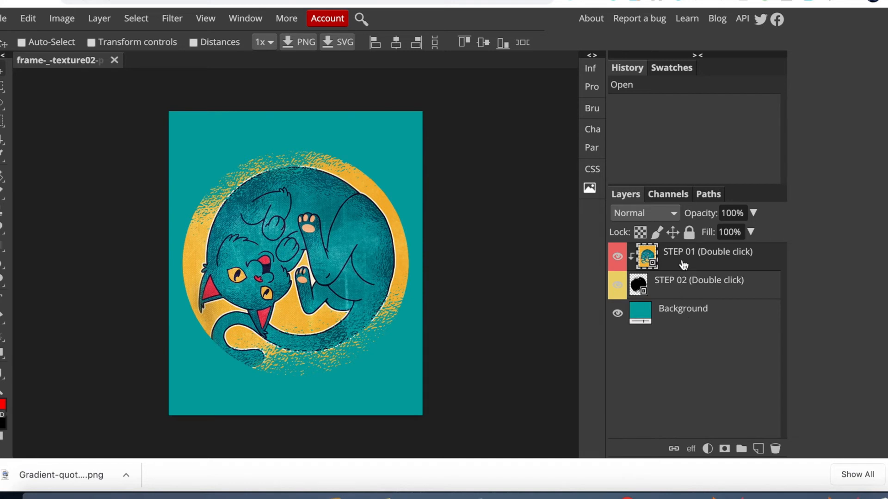
{"action": "mouse_move", "coordinate": [647, 256]}
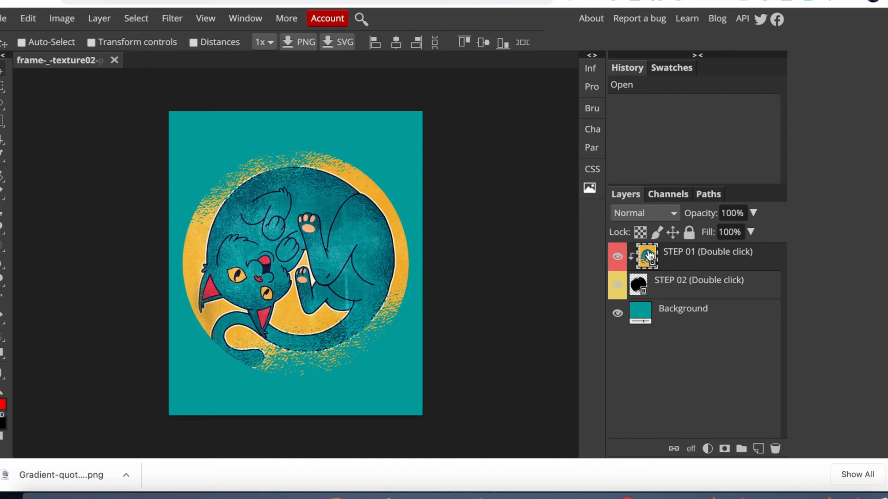
Step: Edit the STEP 01 picture smart object as its own document
{"action": "double_click", "coordinate": [645, 256]}
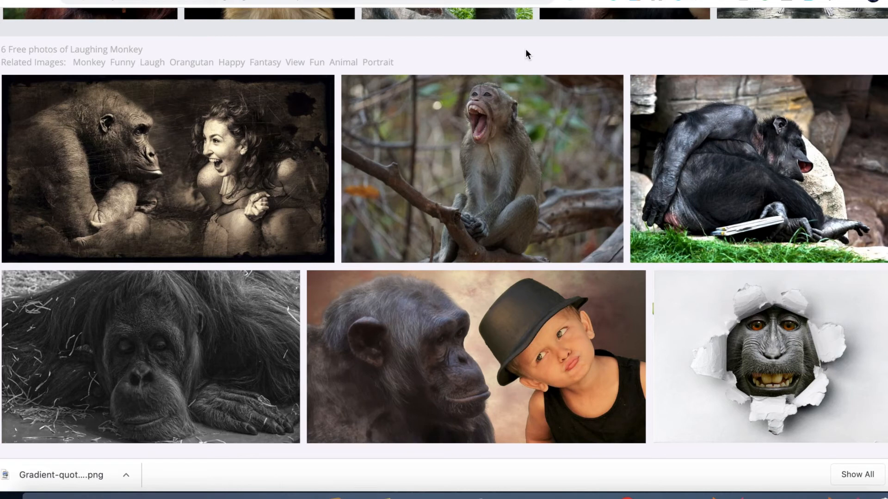
{"action": "mouse_move", "coordinate": [546, 261]}
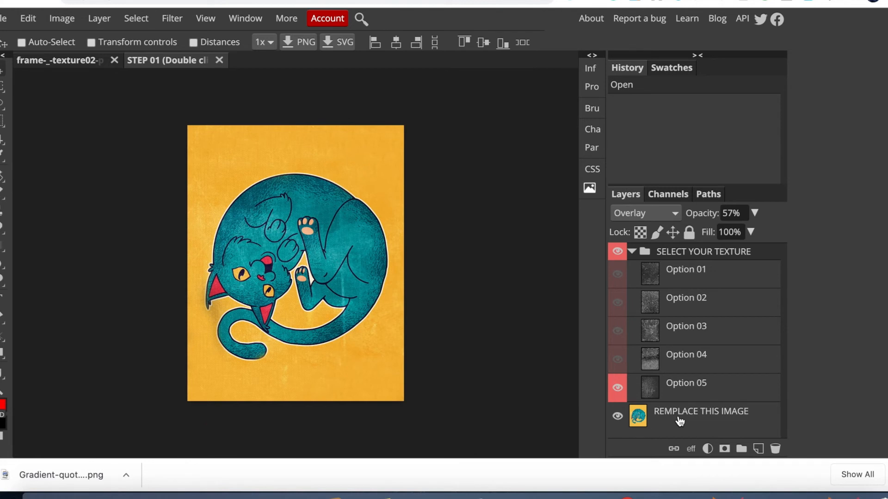
Step: Delete the placeholder cat image layer and place the laughing orangutan photo instead
{"action": "left_click", "coordinate": [700, 411]}
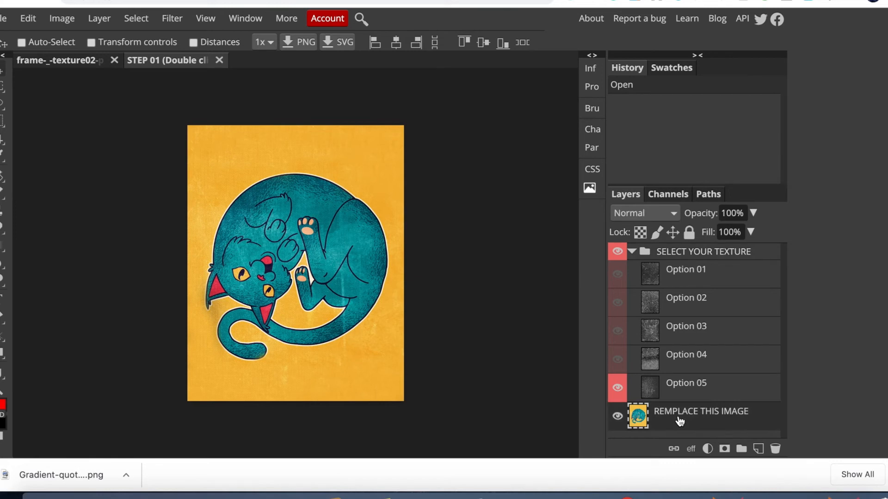
{"action": "mouse_move", "coordinate": [679, 422]}
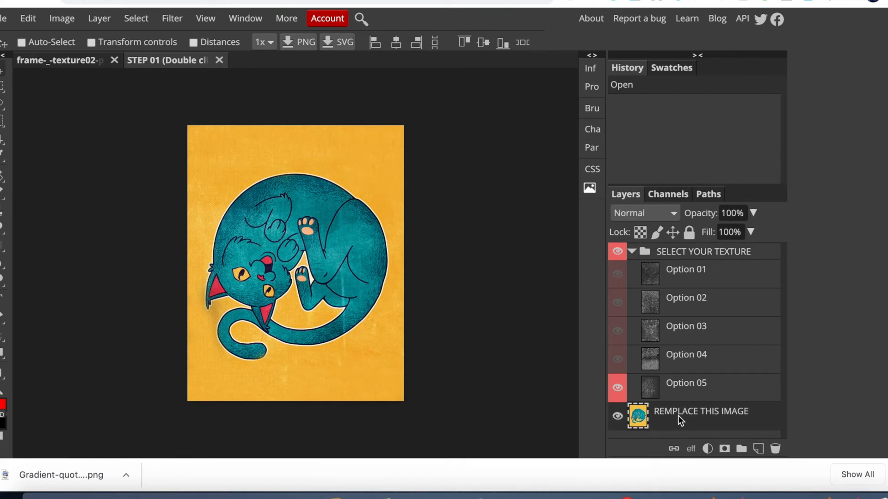
{"action": "left_click", "coordinate": [775, 448]}
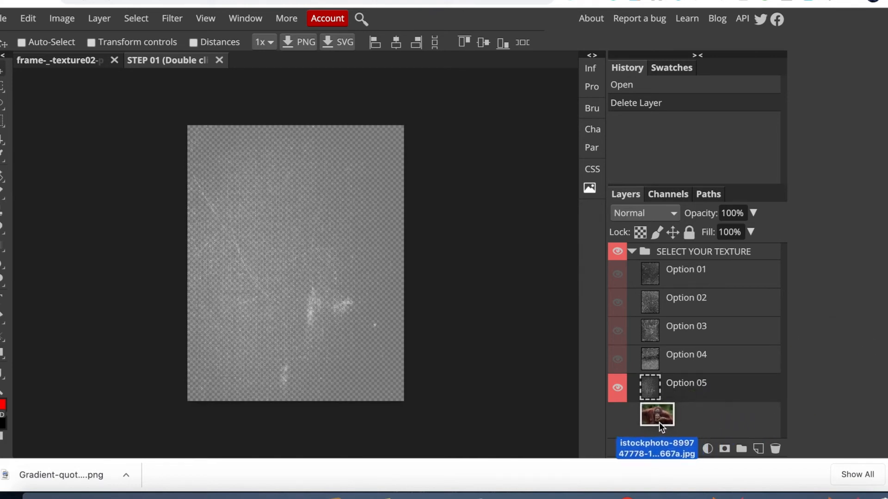
{"action": "double_click", "coordinate": [656, 415]}
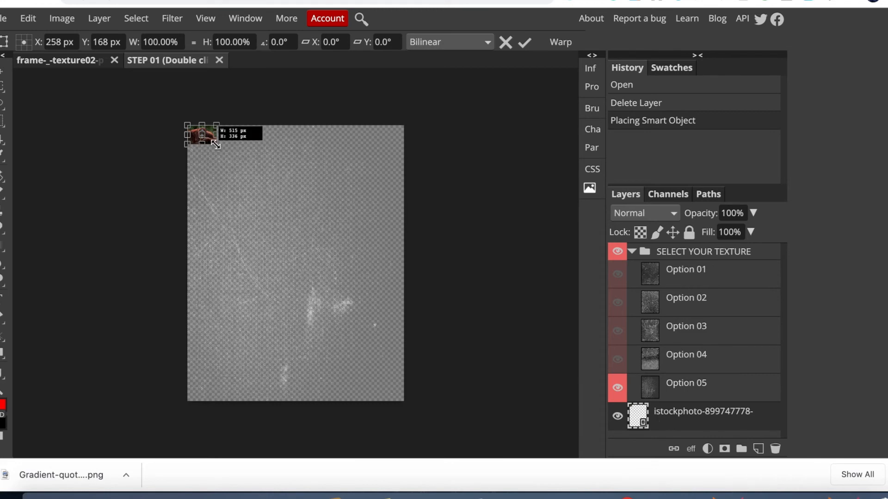
Step: Scale the orangutan photo up so it exactly covers the STEP 01 canvas
{"action": "left_click_drag", "start_coordinate": [213, 139], "coordinate": [339, 286]}
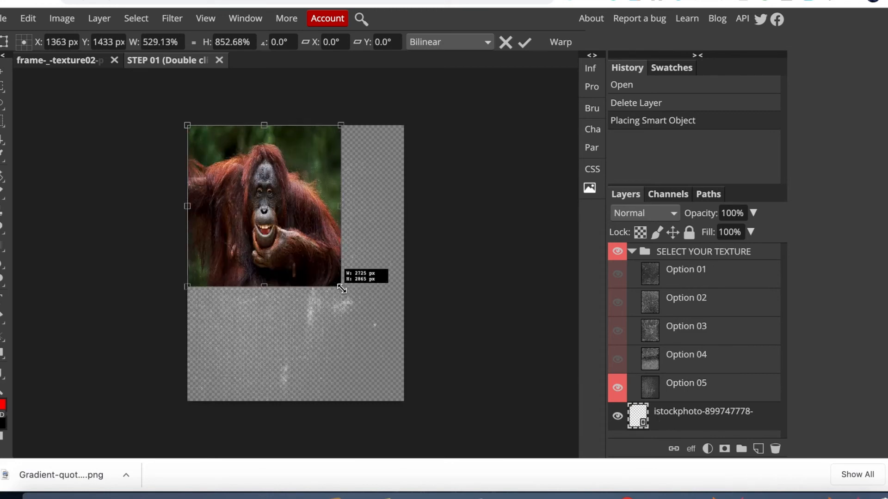
{"action": "left_click_drag", "start_coordinate": [339, 286], "coordinate": [405, 397]}
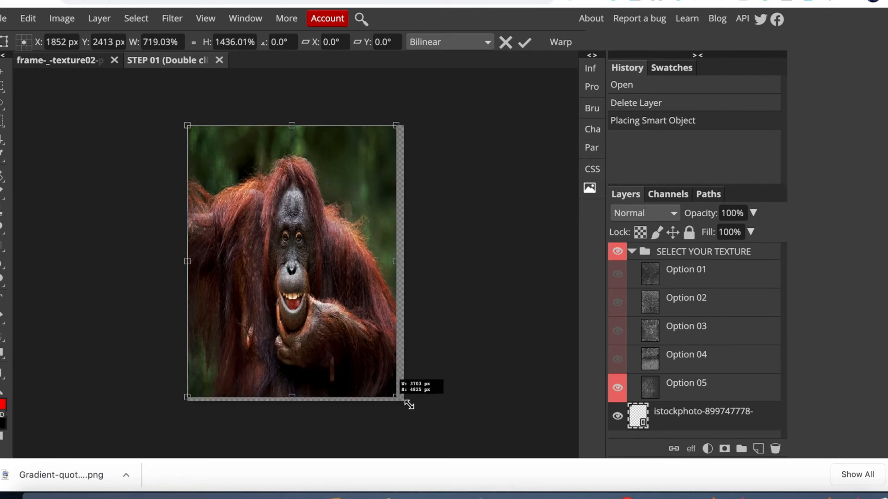
{"action": "left_click_drag", "start_coordinate": [394, 397], "coordinate": [406, 400]}
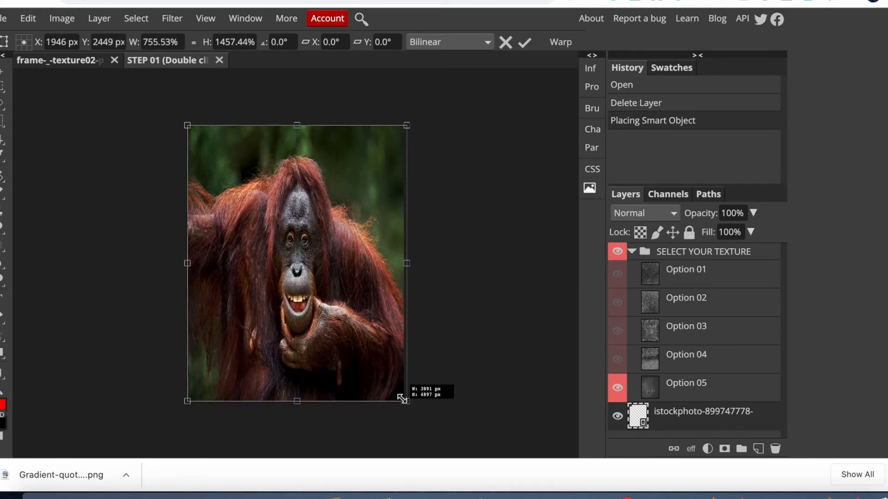
{"action": "left_click_drag", "start_coordinate": [406, 401], "coordinate": [400, 398]}
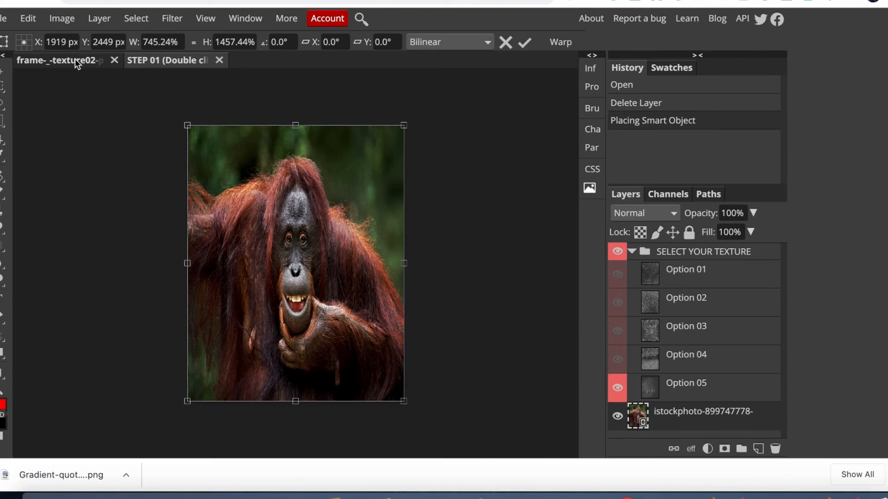
{"action": "left_click", "coordinate": [5, 19]}
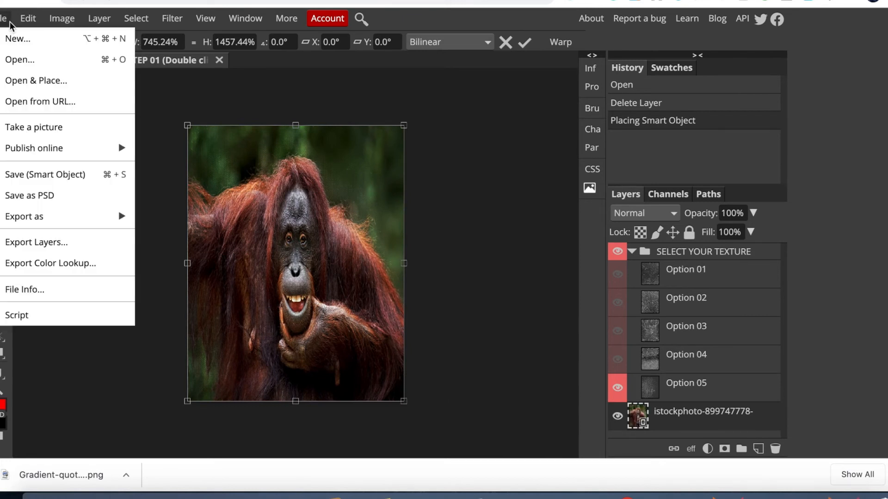
{"action": "mouse_move", "coordinate": [46, 175]}
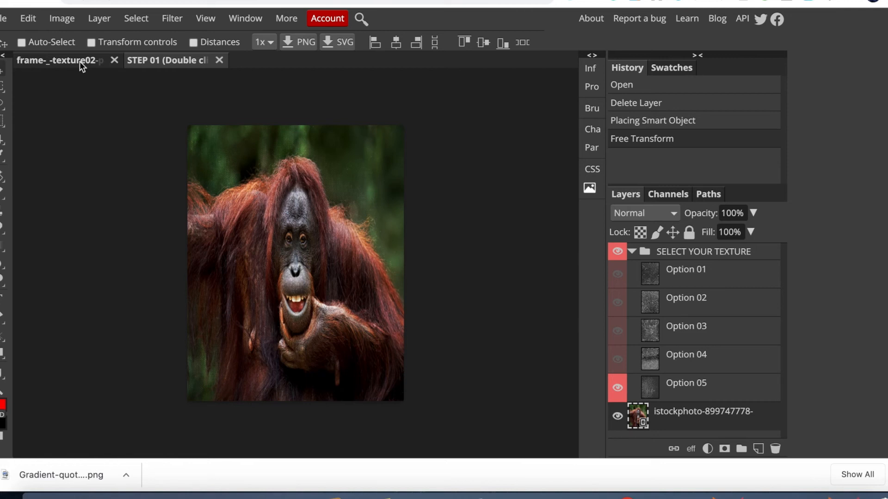
Step: Return to the frame-texture02 badge and hide its teal Background layer for a transparent surround
{"action": "left_click", "coordinate": [167, 60]}
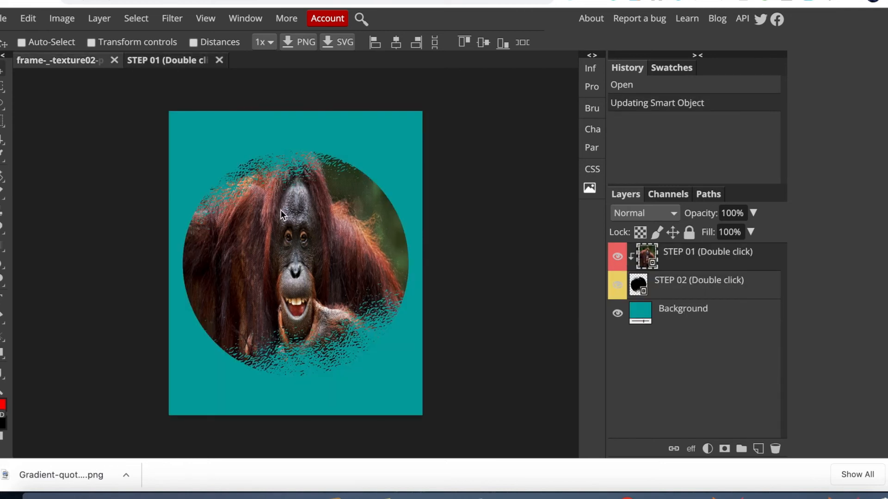
{"action": "mouse_move", "coordinate": [651, 355]}
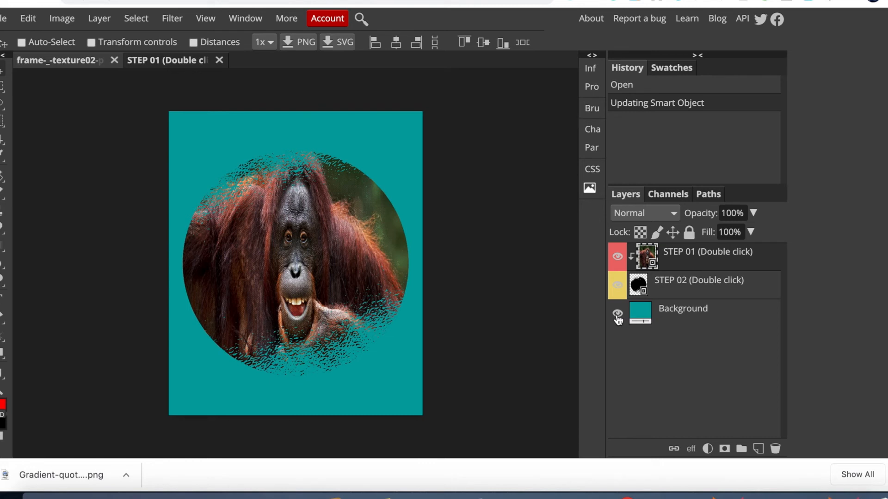
{"action": "left_click", "coordinate": [617, 315]}
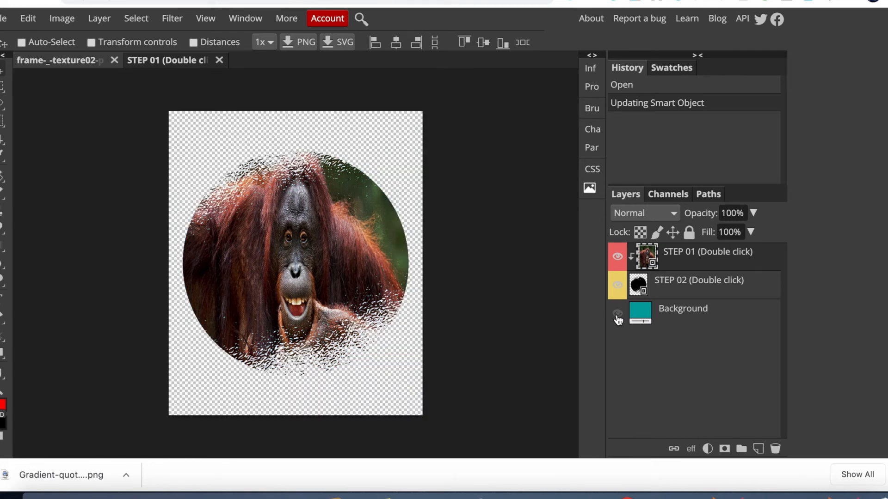
{"action": "left_click", "coordinate": [617, 314]}
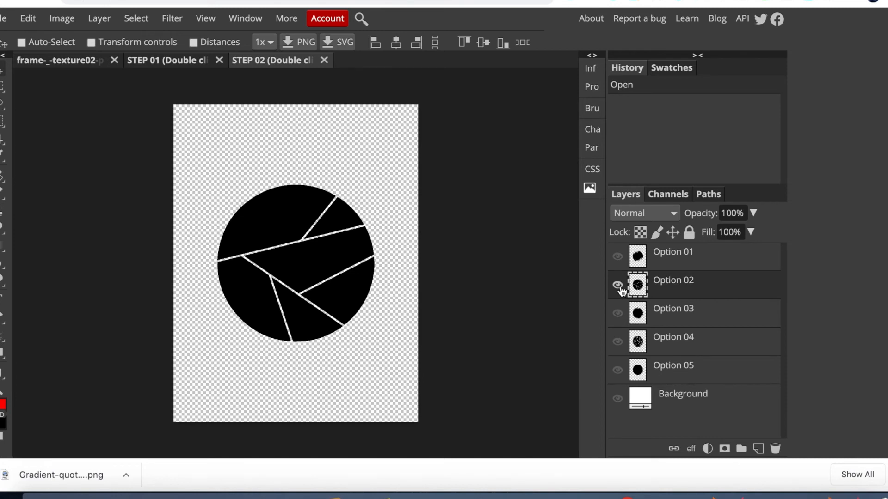
{"action": "left_click", "coordinate": [617, 256]}
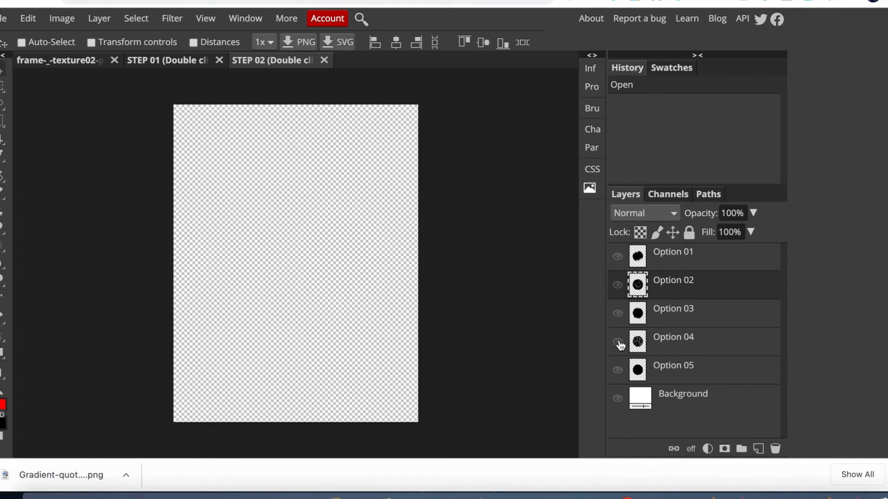
{"action": "left_click", "coordinate": [617, 342]}
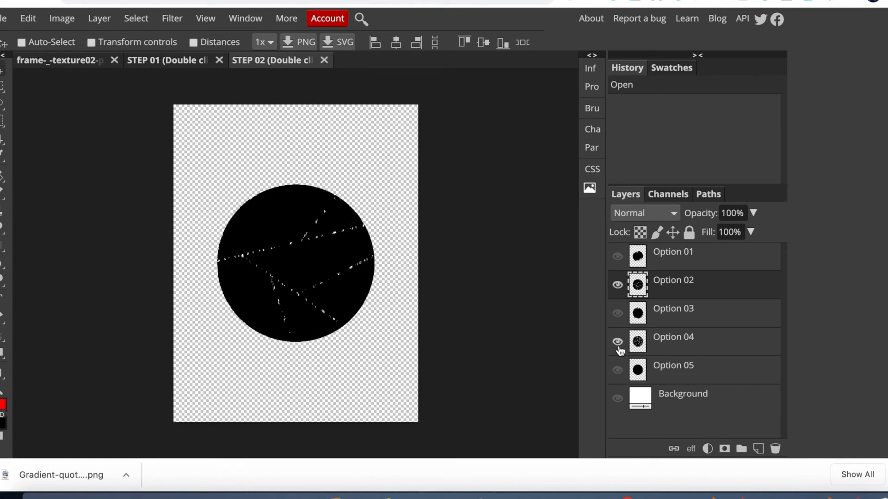
{"action": "left_click", "coordinate": [617, 341]}
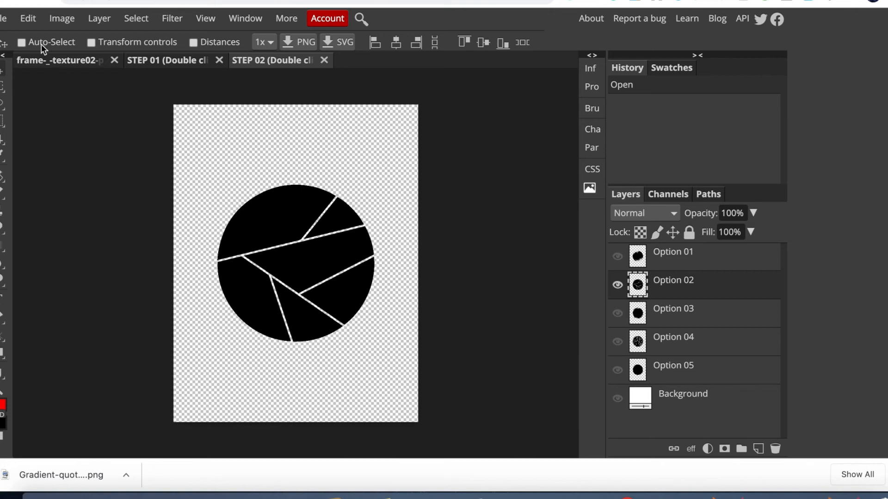
{"action": "left_click", "coordinate": [5, 18]}
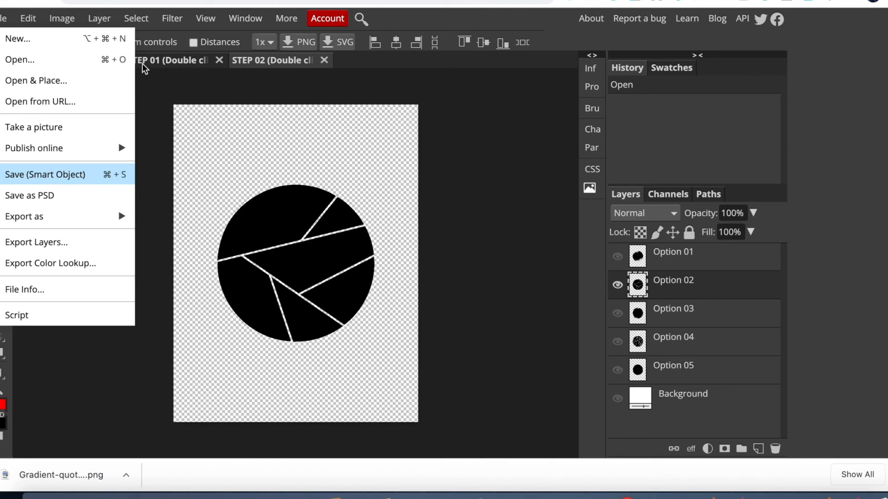
{"action": "left_click", "coordinate": [45, 174]}
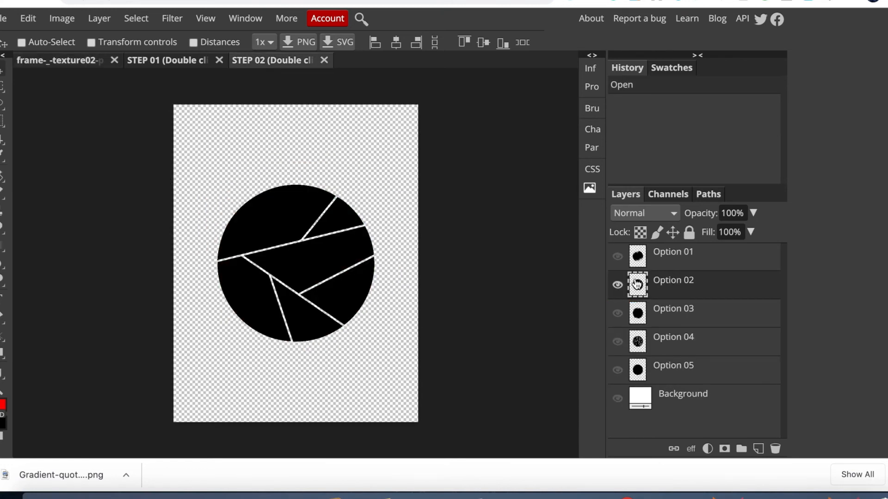
{"action": "left_click", "coordinate": [617, 285]}
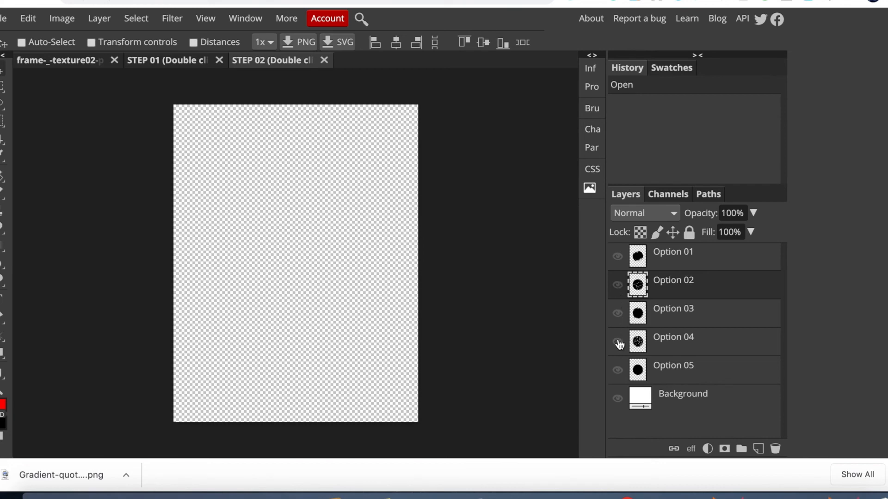
{"action": "left_click", "coordinate": [617, 342]}
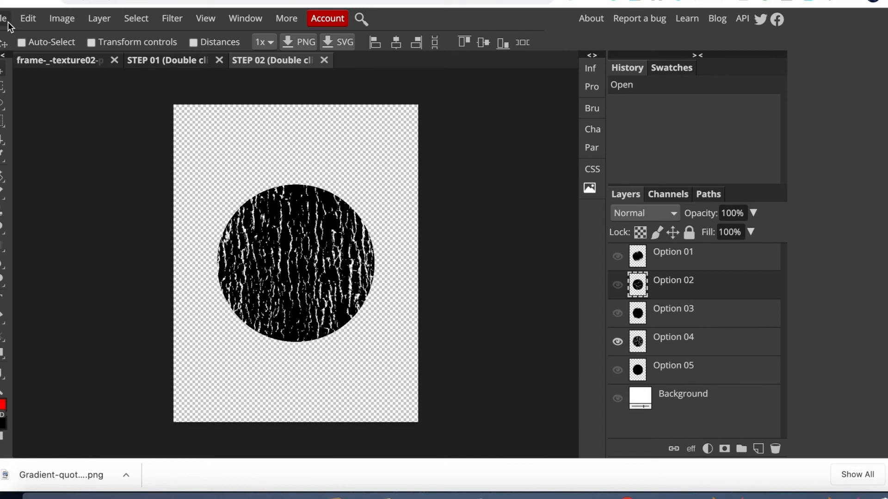
{"action": "left_click", "coordinate": [617, 284]}
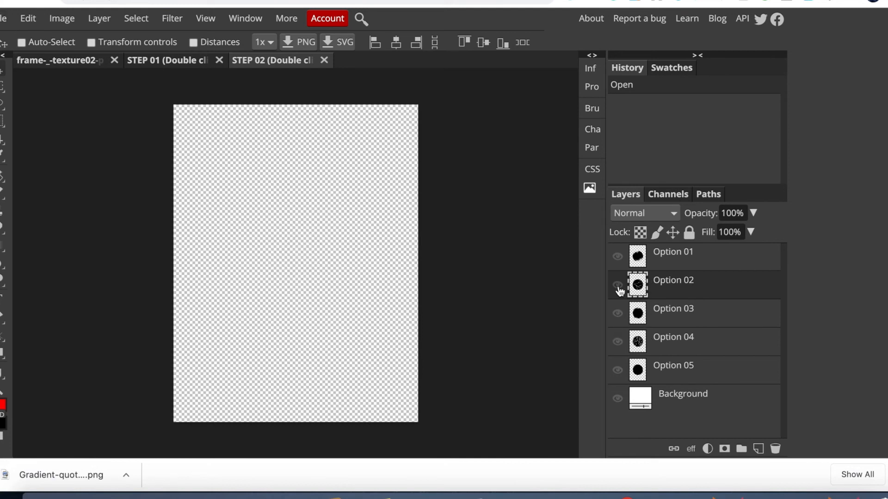
{"action": "left_click", "coordinate": [617, 285]}
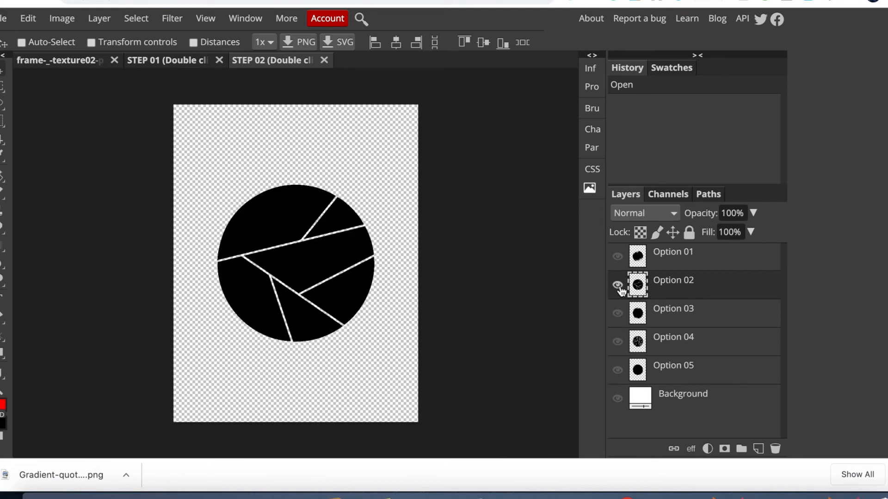
{"action": "left_click", "coordinate": [616, 285]}
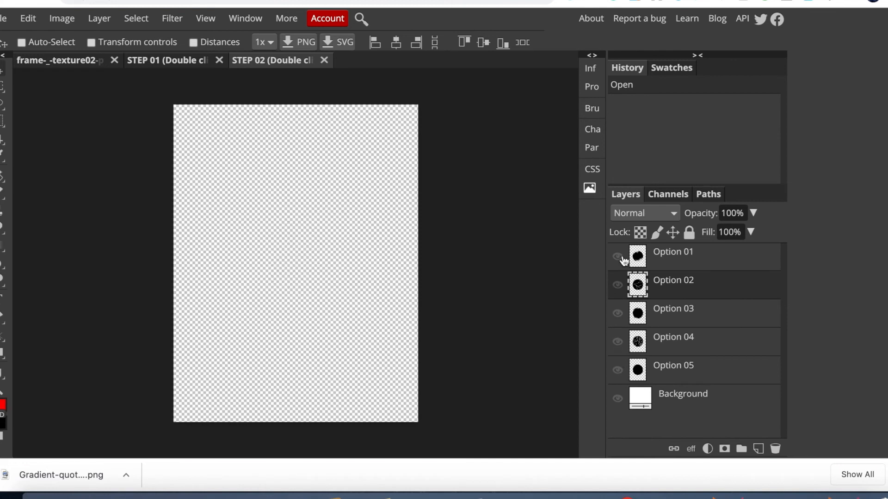
{"action": "left_click", "coordinate": [617, 256]}
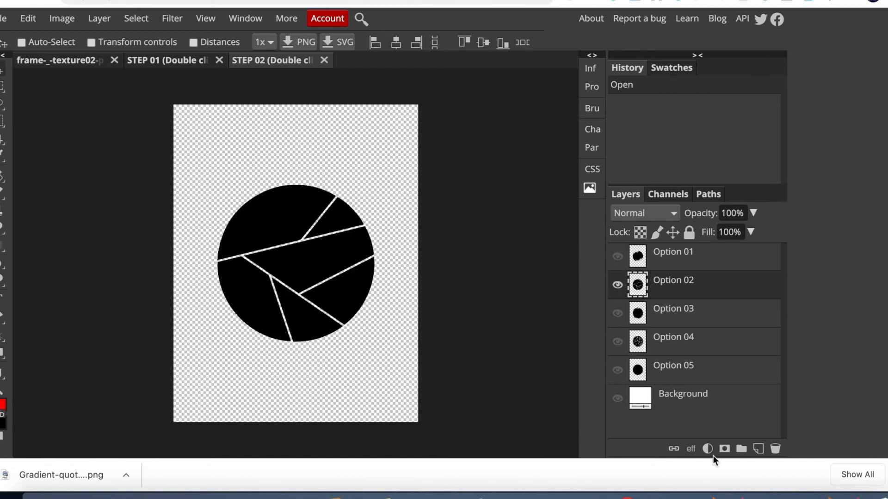
{"action": "left_click", "coordinate": [4, 18]}
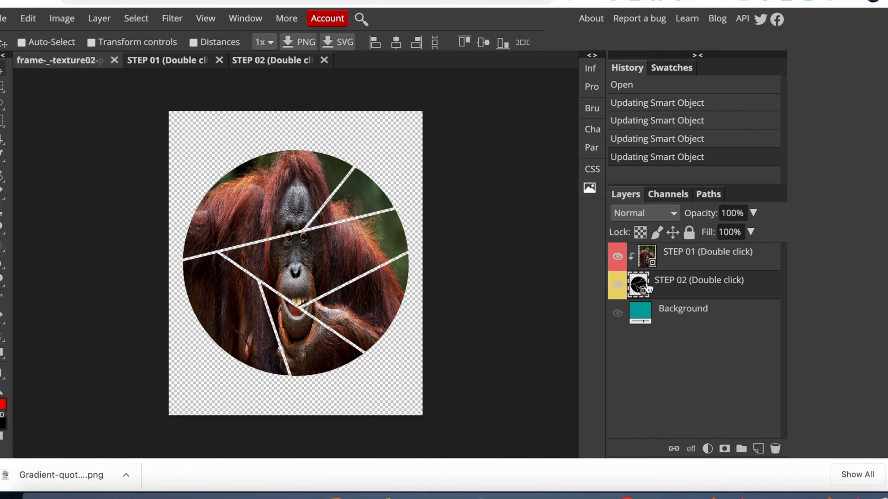
Step: Preview the shattered orangutan badge over the teal background, then hide the background again
{"action": "left_click", "coordinate": [617, 313]}
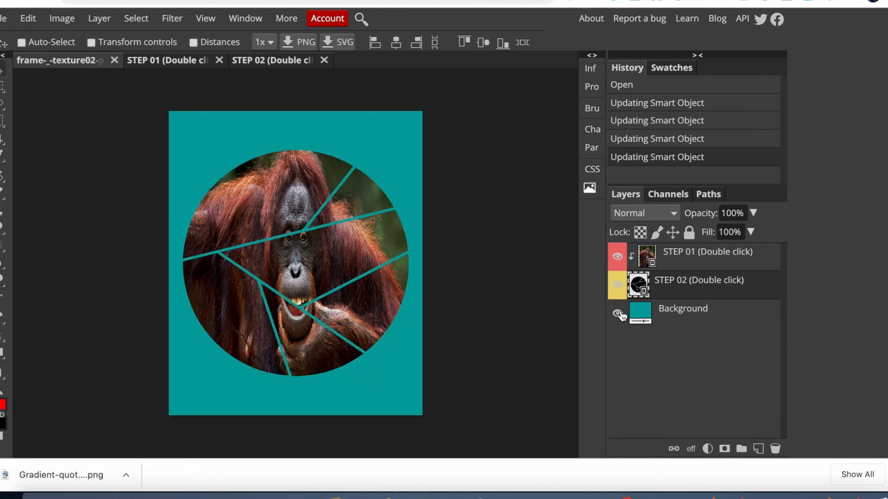
{"action": "left_click", "coordinate": [617, 314]}
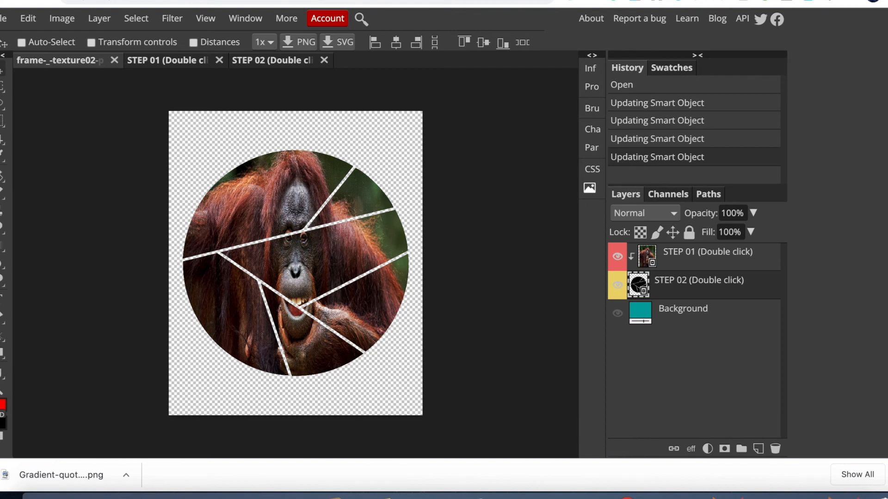
{"action": "left_click", "coordinate": [3, 18]}
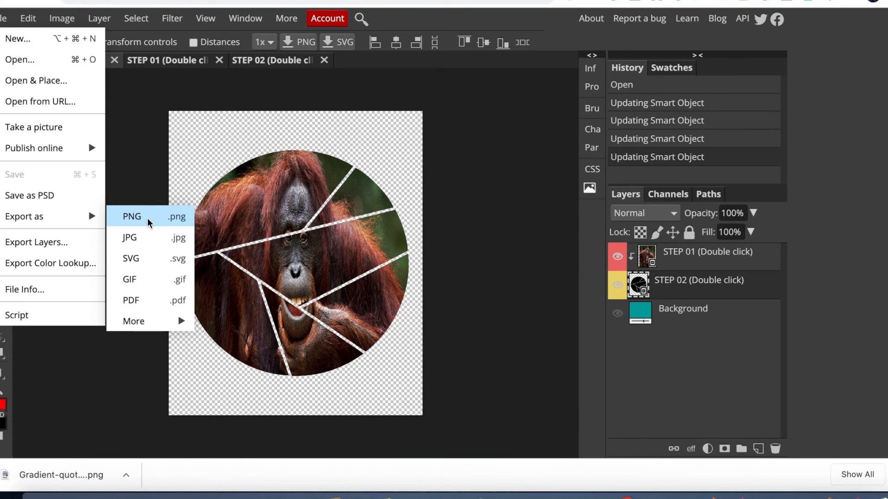
Step: Export the badge as a 4500×5400 PNG at 100% quality
{"action": "left_click", "coordinate": [131, 216]}
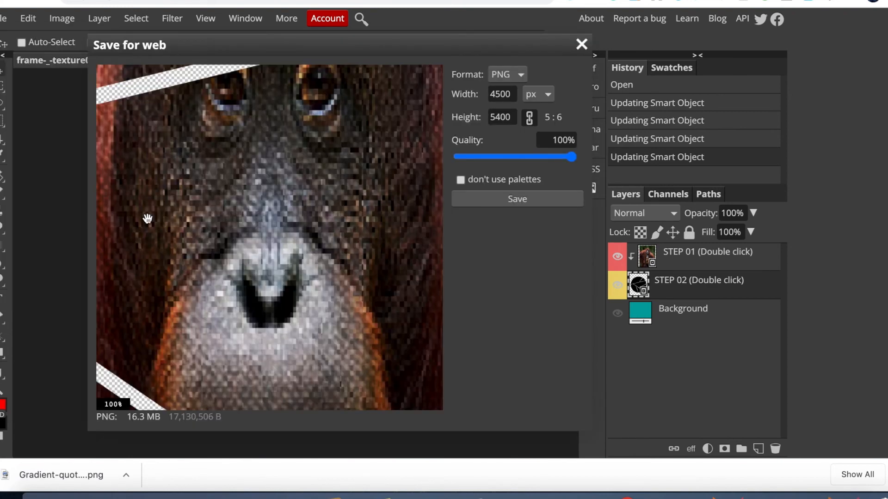
{"action": "mouse_move", "coordinate": [510, 137]}
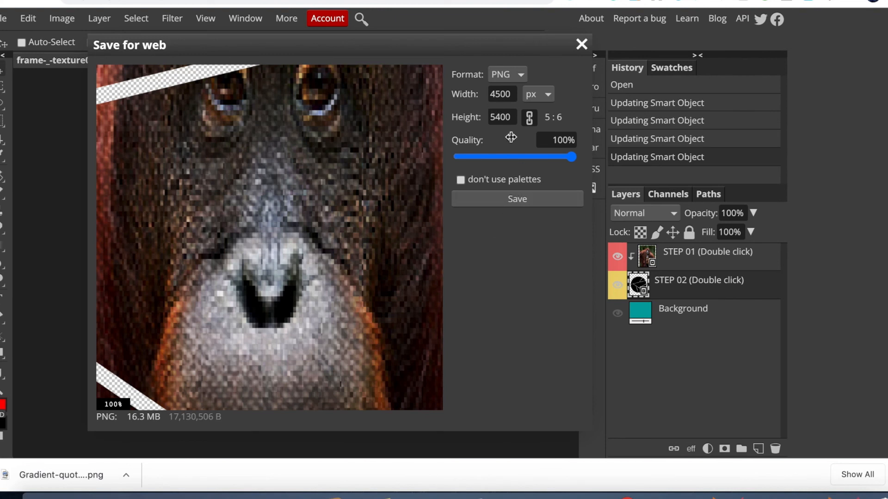
{"action": "mouse_move", "coordinate": [520, 115]}
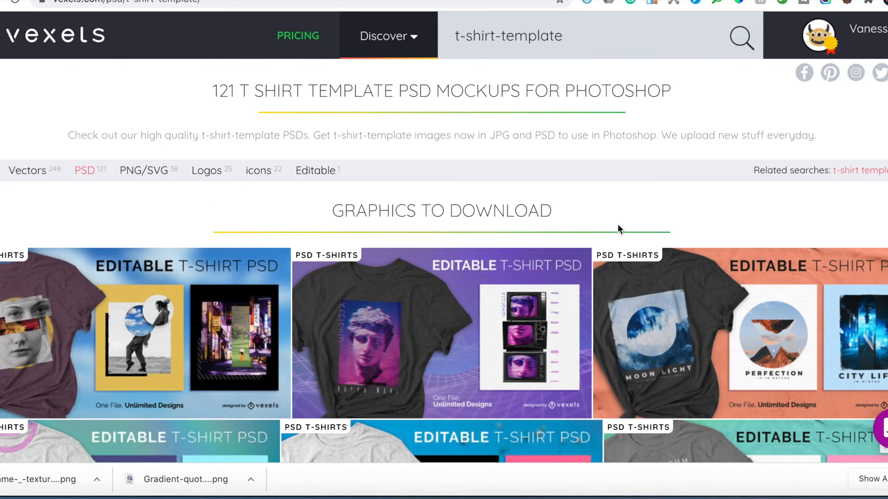
Step: Browse the Vexels t-shirt template PSD results, then return to the Photopea badge document
{"action": "scroll", "scroll_direction": "down", "scroll_amount": 3}
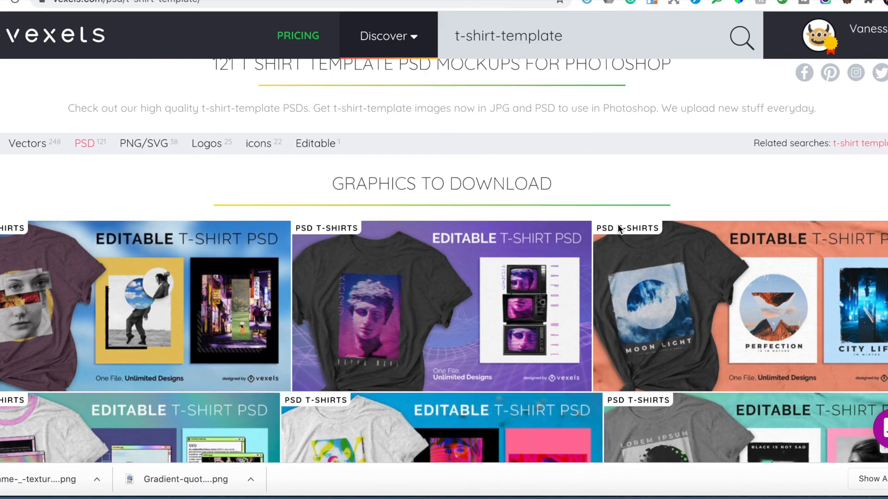
{"action": "scroll", "scroll_direction": "down", "scroll_amount": 3}
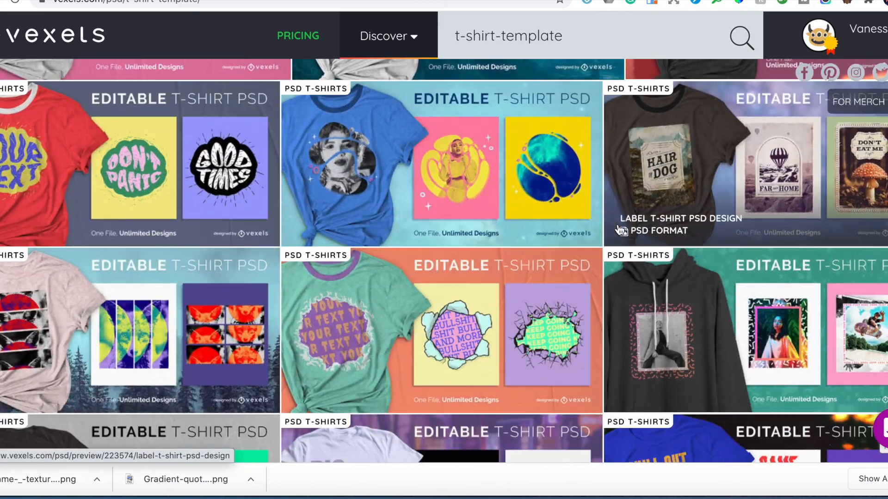
{"action": "scroll", "scroll_direction": "down", "scroll_amount": 3}
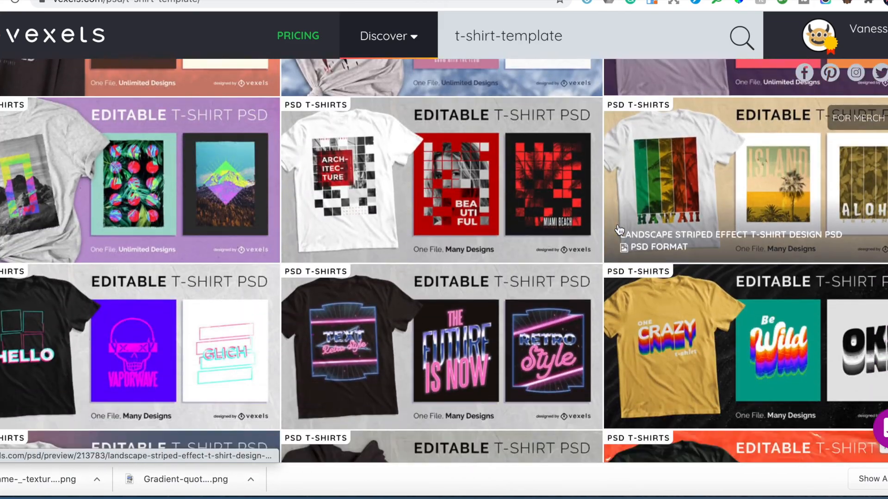
{"action": "scroll", "scroll_direction": "down", "scroll_amount": 3}
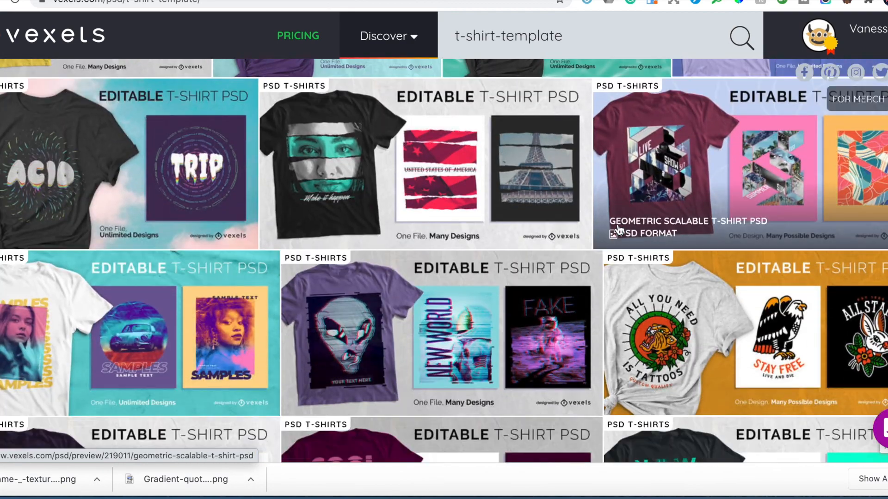
{"action": "scroll", "scroll_direction": "down", "scroll_amount": 3}
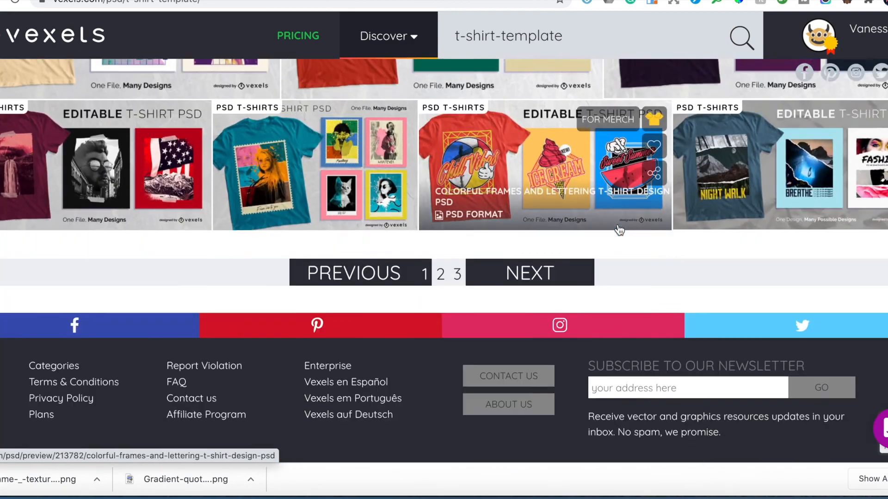
{"action": "scroll", "scroll_direction": "down", "scroll_amount": 3}
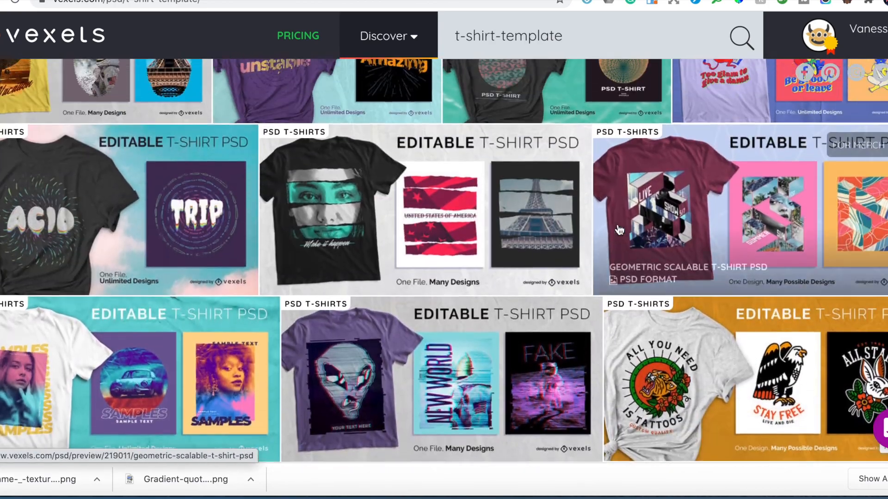
{"action": "scroll", "scroll_direction": "down", "scroll_amount": 3}
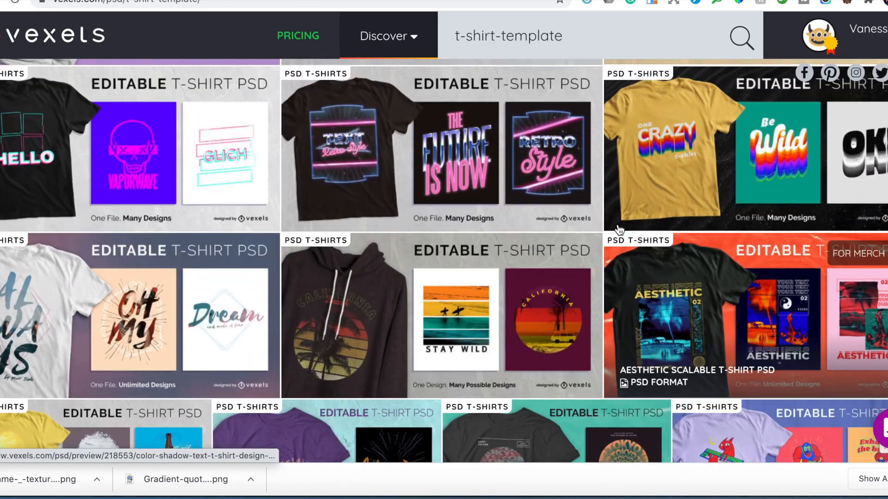
{"action": "left_click", "coordinate": [62, 475]}
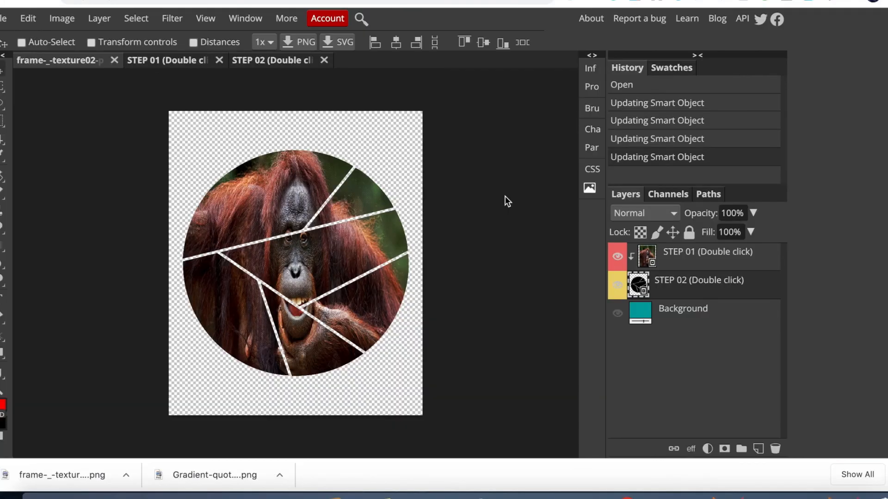